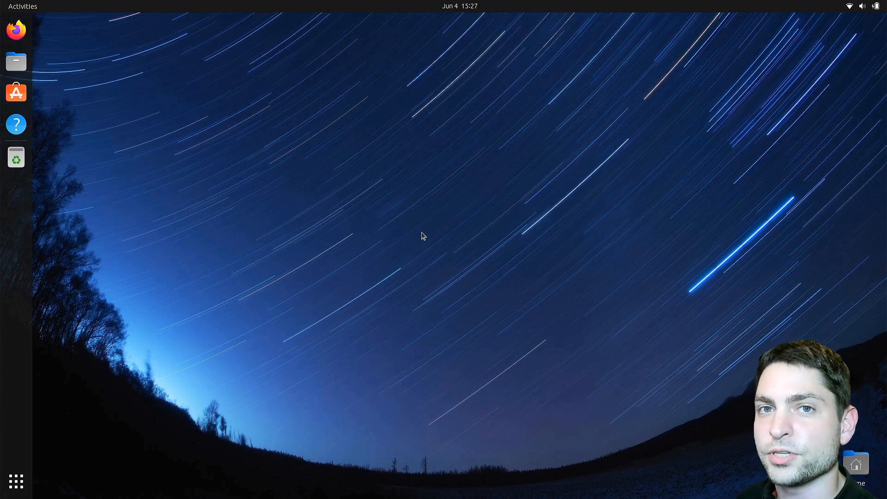
{"action": "mouse_move", "coordinate": [440, 231]}
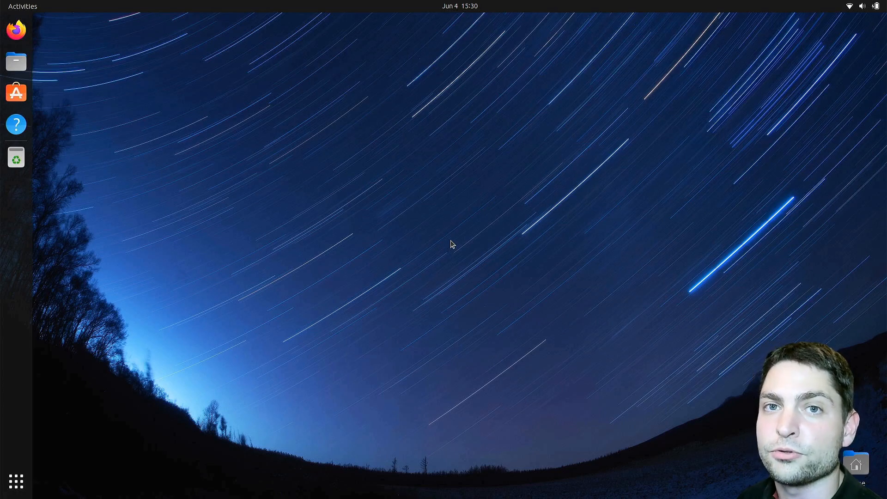
{"action": "mouse_move", "coordinate": [395, 255]}
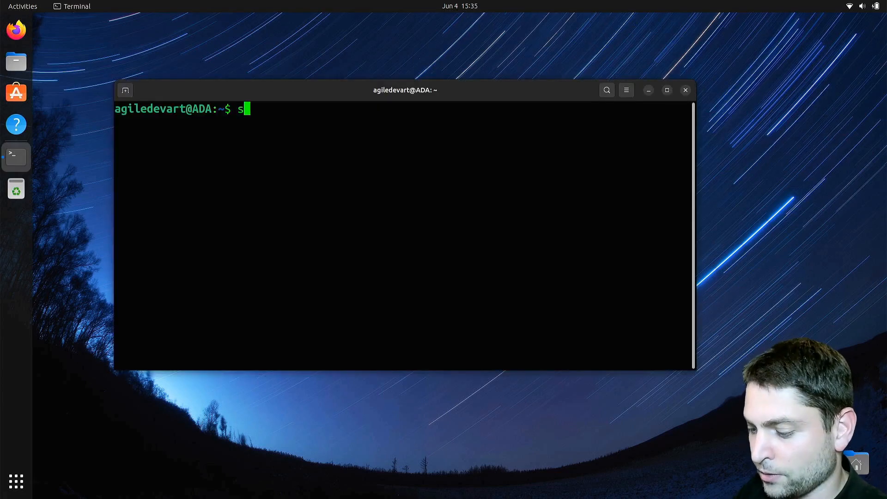
Enter the command sudo apt install gnome-tweaks gnome-shell-extensions in the terminal
{"action": "type", "text": "sudo apt install gnome-tweaks gnome-shell-extensions"}
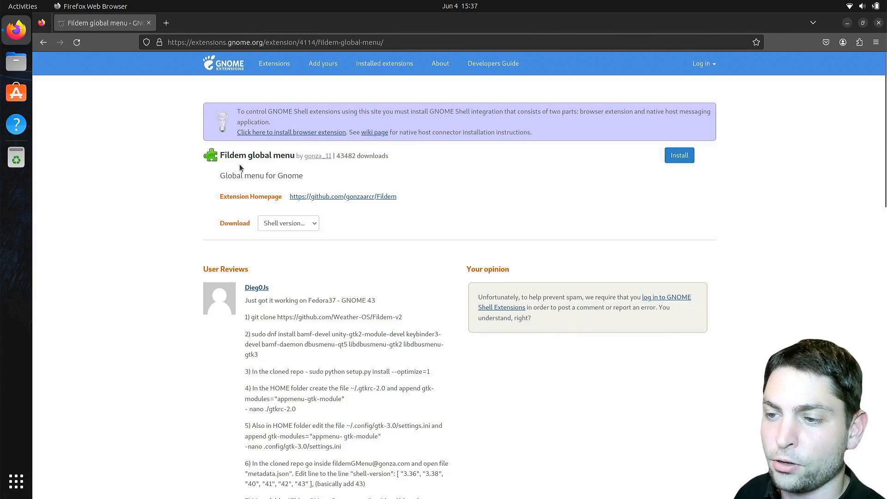
{"action": "mouse_move", "coordinate": [293, 166]}
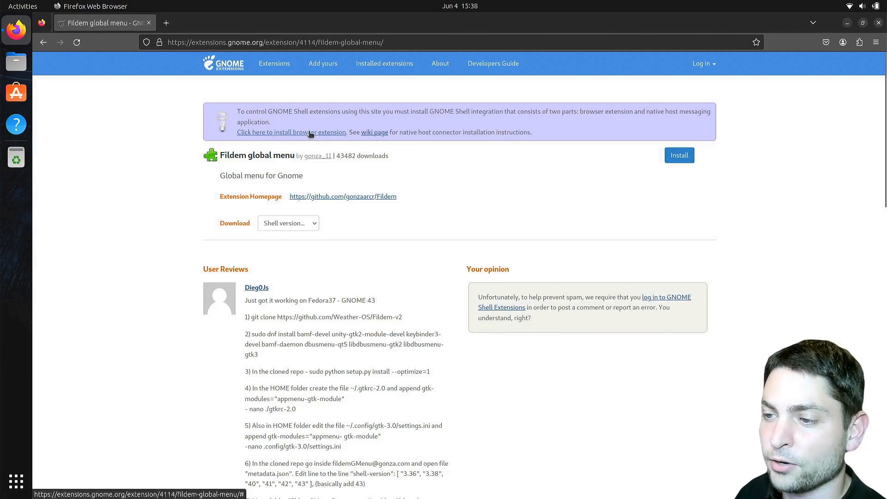
Add the GNOME Shell integration browser add-on and list Fildem's available shell versions
{"action": "left_click", "coordinate": [292, 132]}
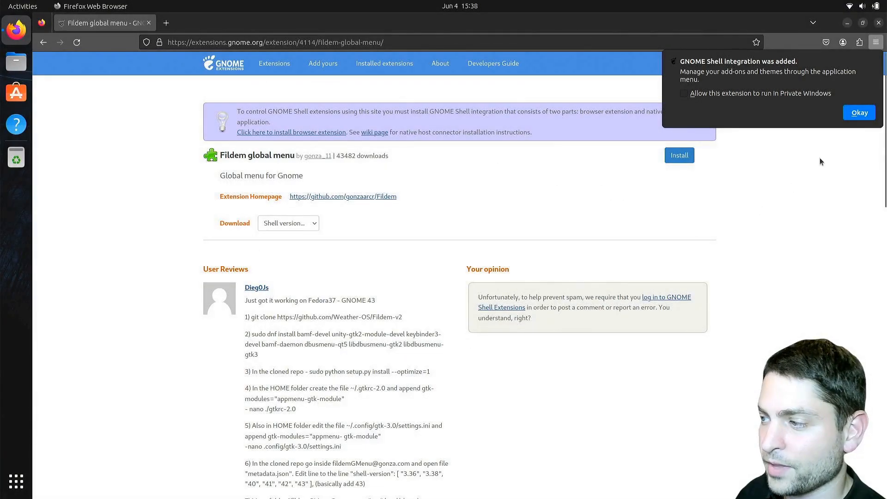
{"action": "left_click", "coordinate": [275, 42]}
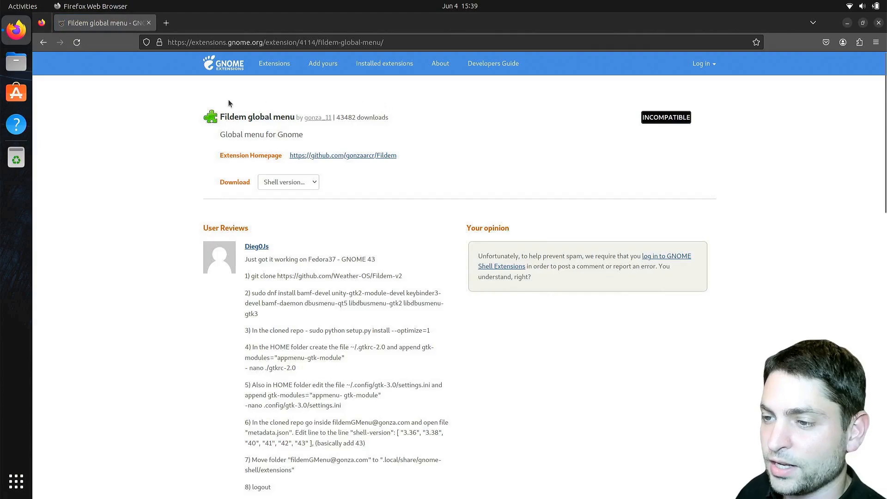
{"action": "mouse_move", "coordinate": [612, 129]}
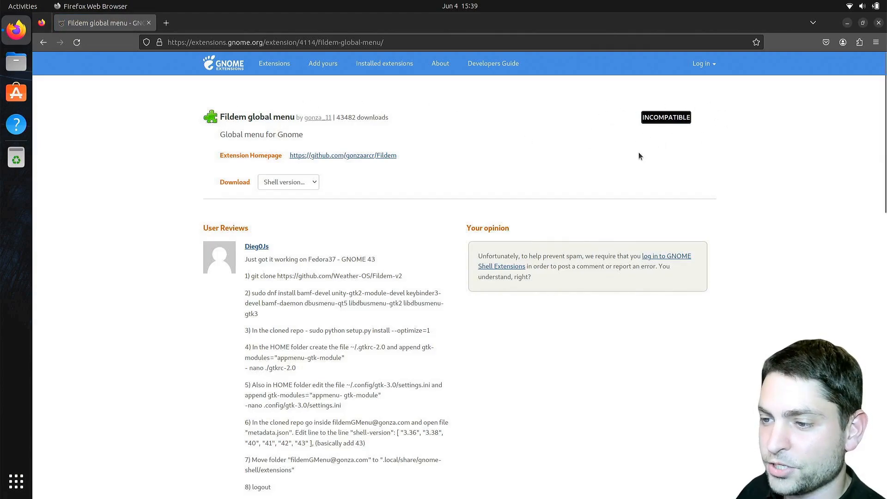
{"action": "left_click", "coordinate": [288, 182]}
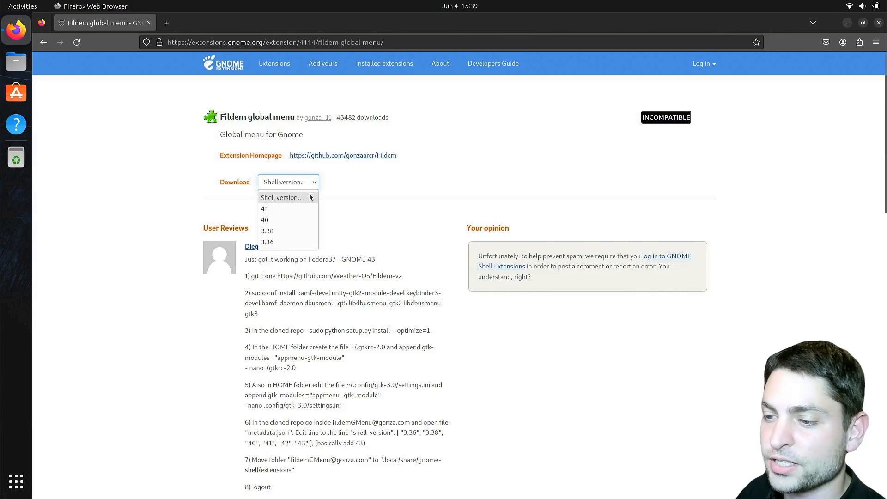
{"action": "mouse_move", "coordinate": [333, 212]}
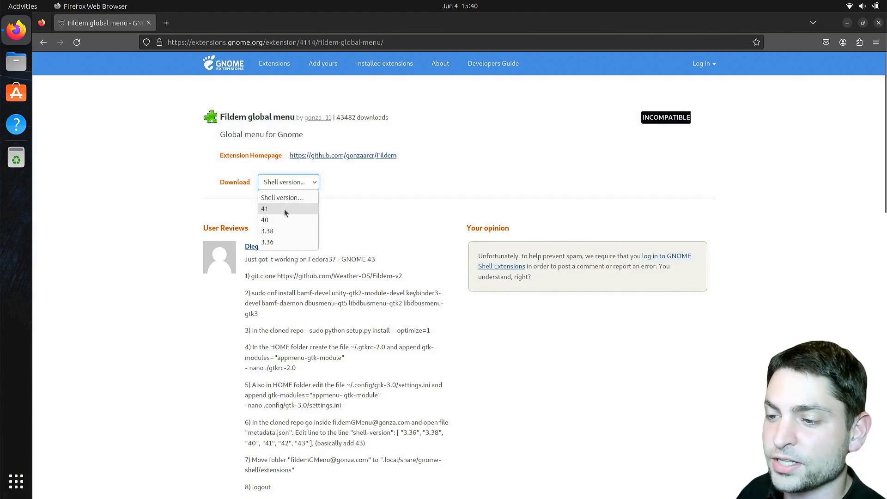
{"action": "mouse_move", "coordinate": [545, 194]}
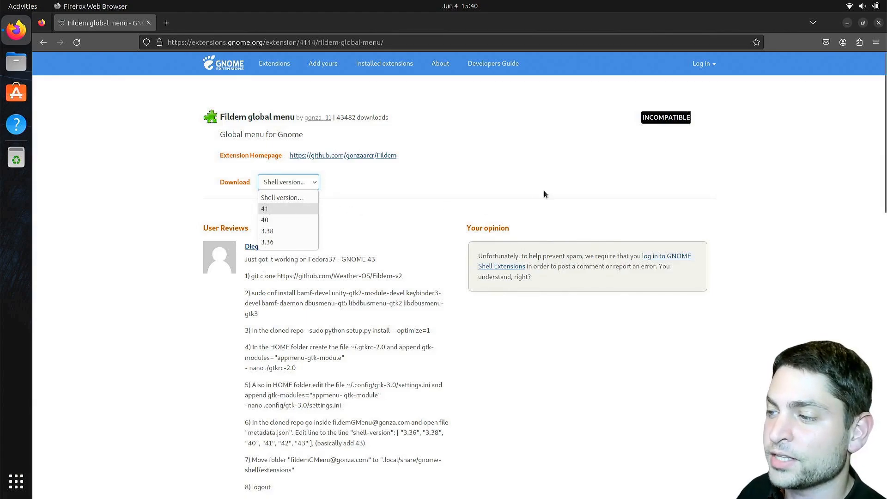
{"action": "mouse_move", "coordinate": [693, 166]}
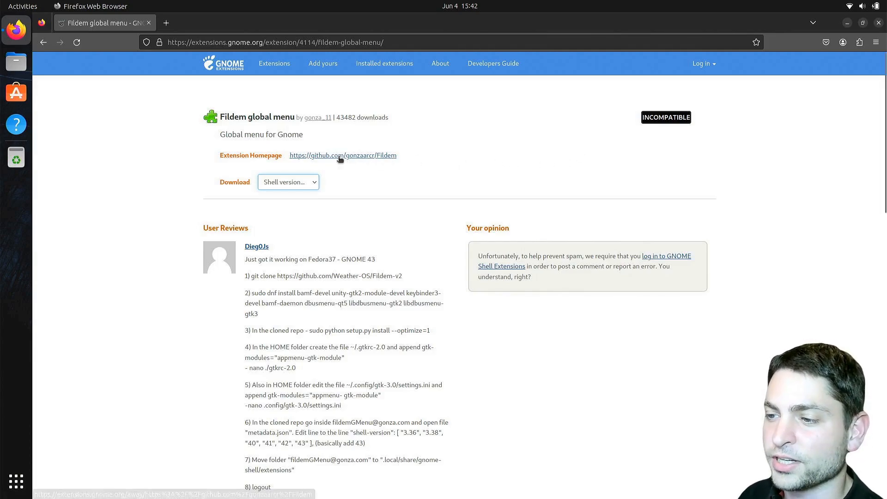
Copy the Ubuntu dependency packages from the Fildem-v2 README's Building from source section
{"action": "left_click", "coordinate": [342, 155]}
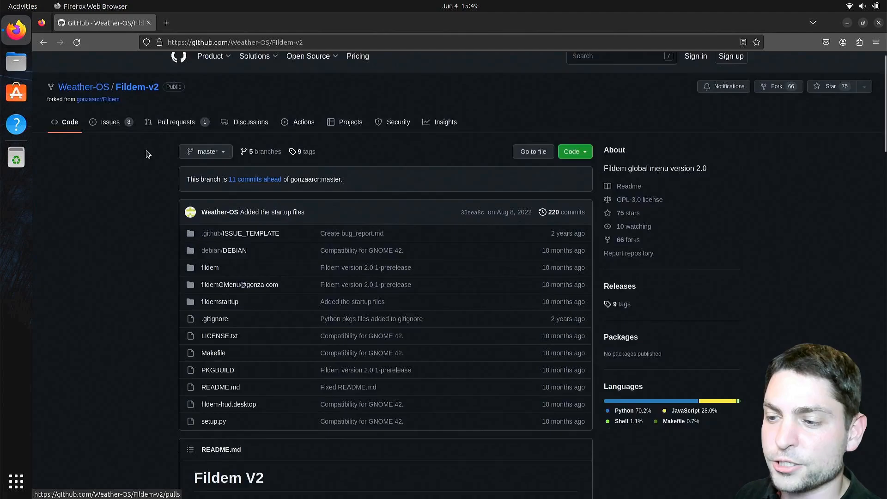
{"action": "scroll", "scroll_direction": "down", "scroll_amount": 3}
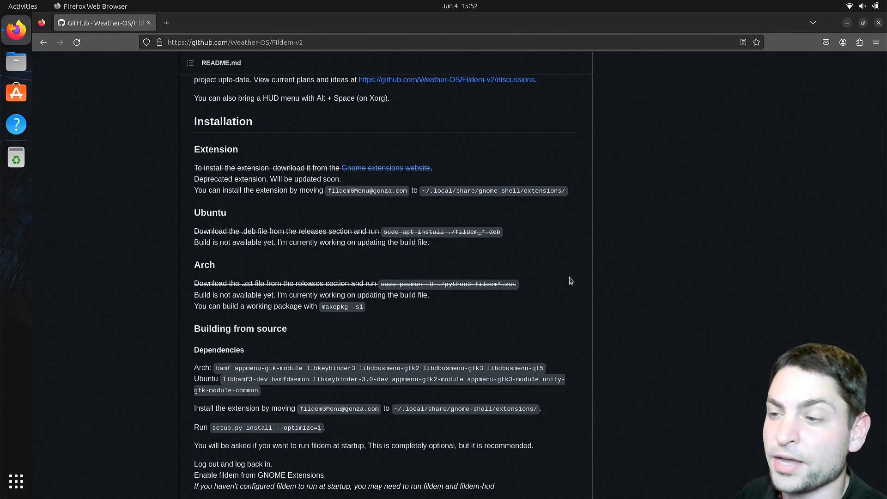
{"action": "mouse_move", "coordinate": [546, 237]}
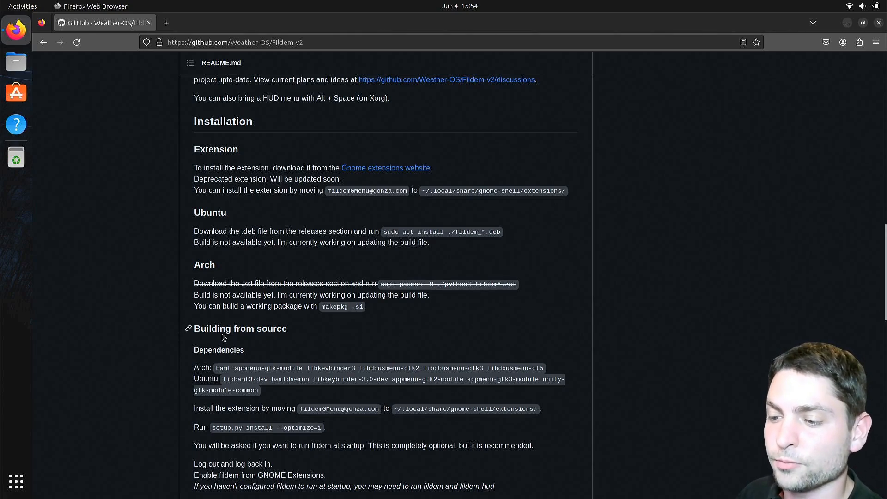
{"action": "mouse_move", "coordinate": [191, 381]}
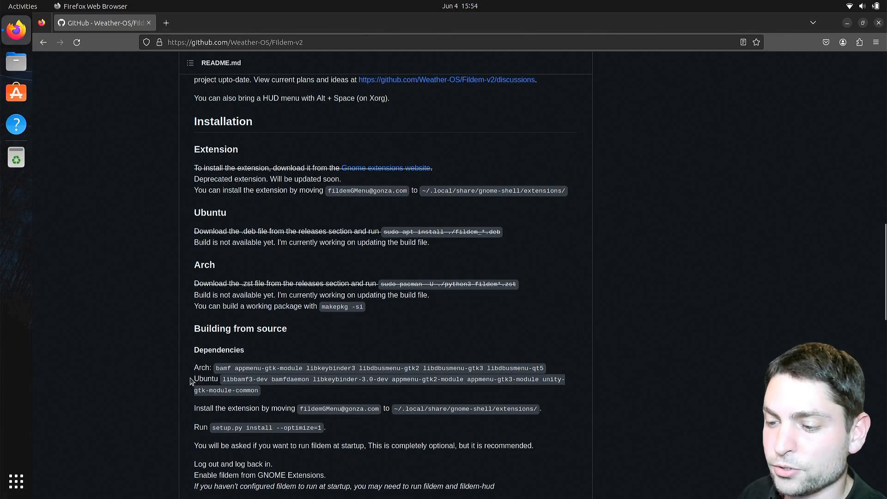
{"action": "left_click_drag", "start_coordinate": [222, 379], "coordinate": [261, 390]}
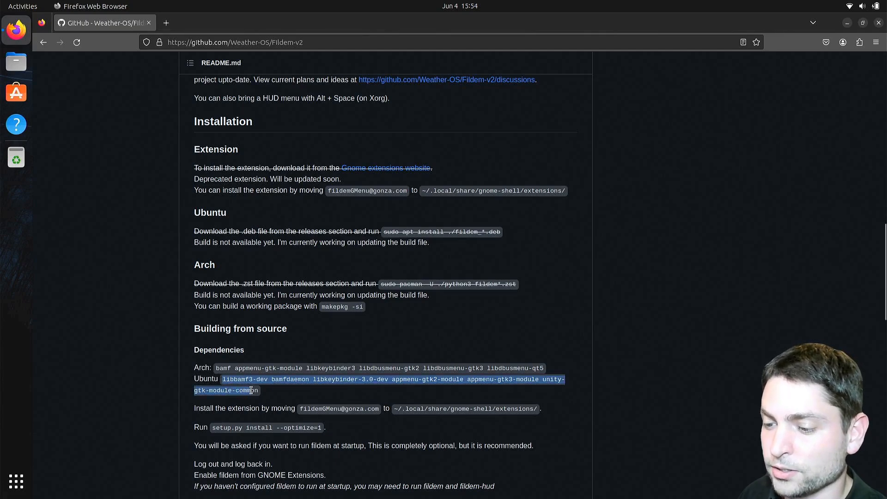
{"action": "right_click", "coordinate": [246, 390]}
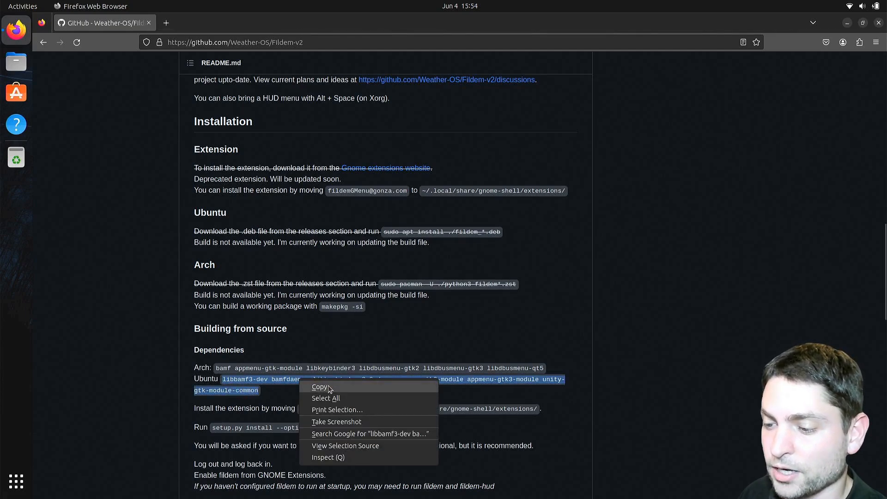
{"action": "type", "text": "s"}
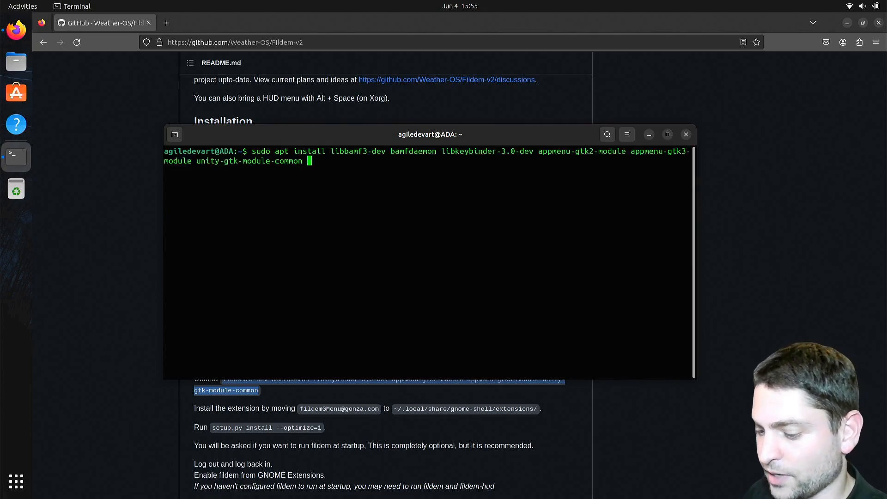
Clone the Fildem-v2 repository with git clone using its copied address
{"action": "type", "text": "git"}
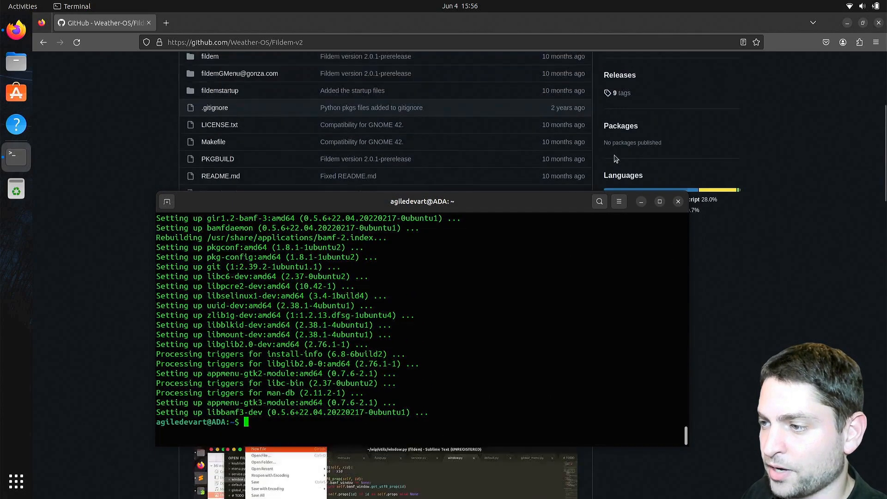
{"action": "left_click", "coordinate": [572, 59]}
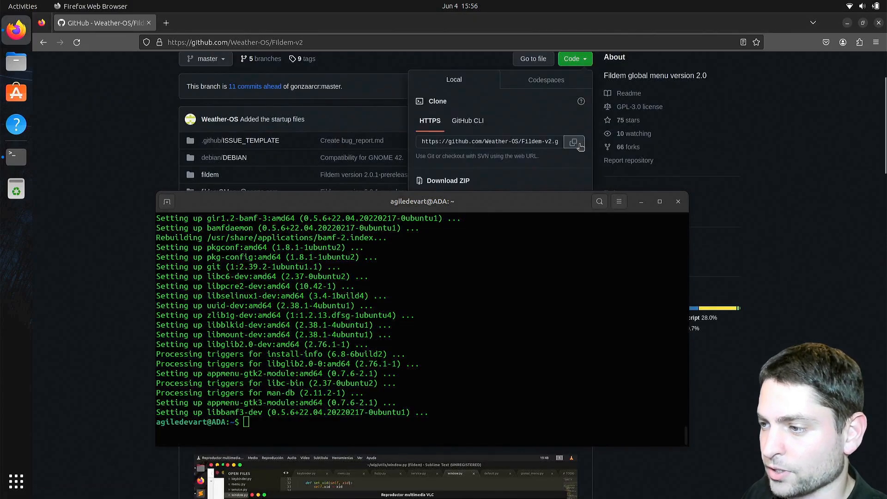
{"action": "type", "text": "git"}
{"action": "type", "text": "cd Fildem-v2/"}
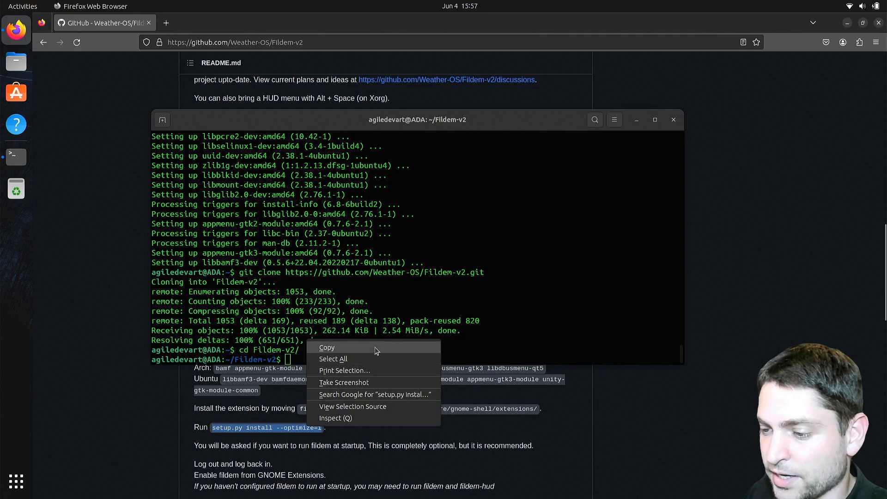
Install Fildem via sudo python3 setup.py install --optimize=1, enabling it at startup
{"action": "type", "text": "sudo"}
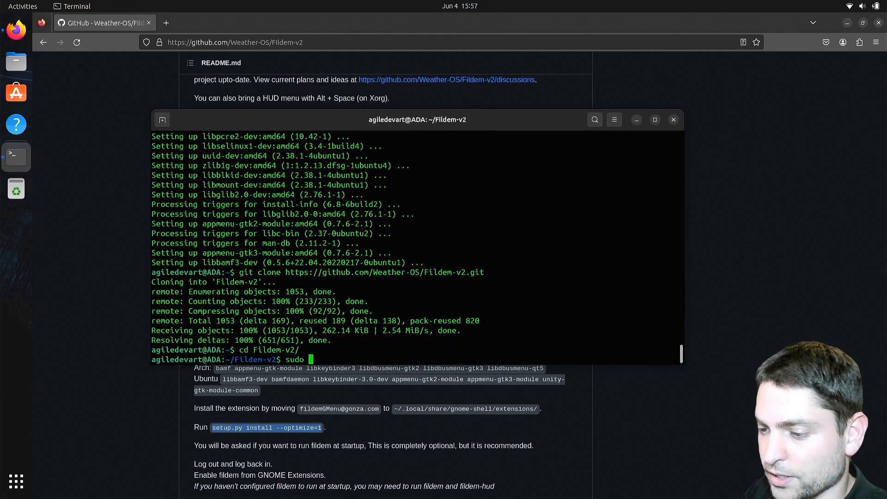
{"action": "type", "text": "pytho"}
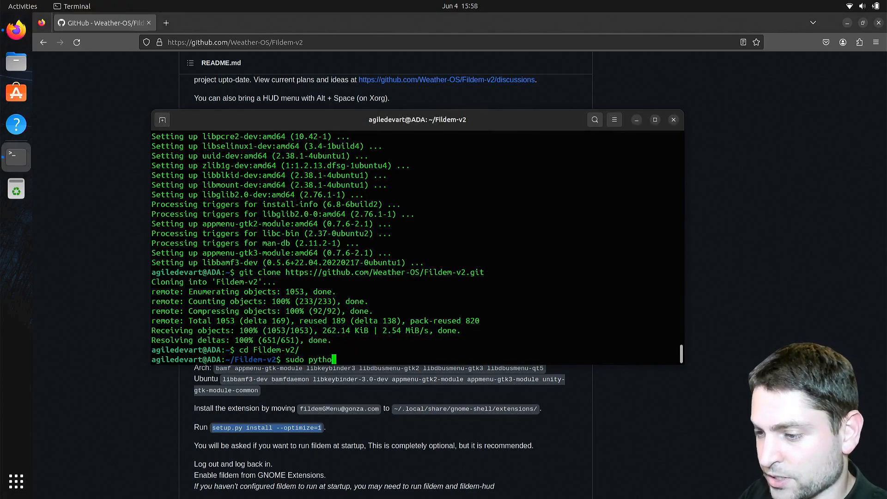
{"action": "type", "text": "n3"}
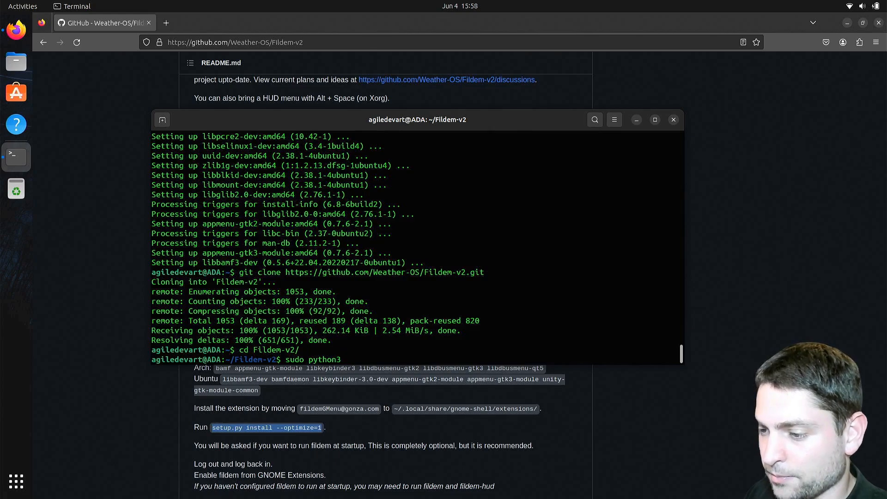
{"action": "type", "text": "setup.py install --optimize=1"}
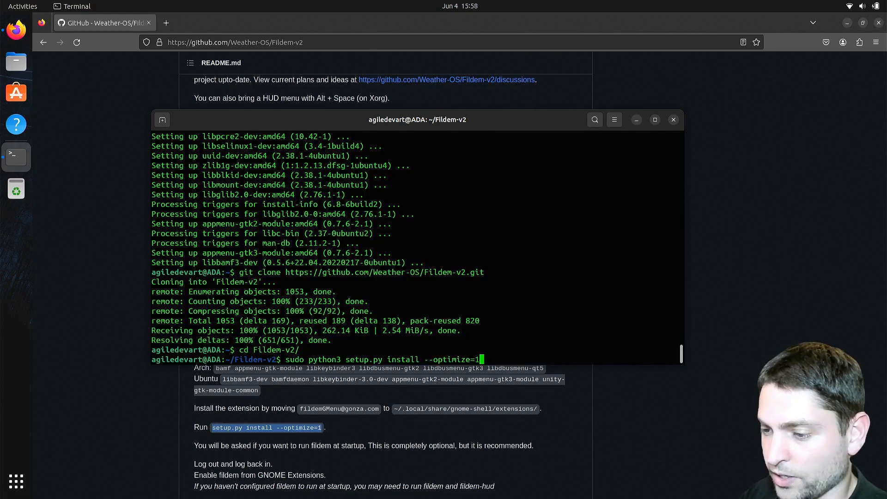
{"action": "key", "text": "Return"}
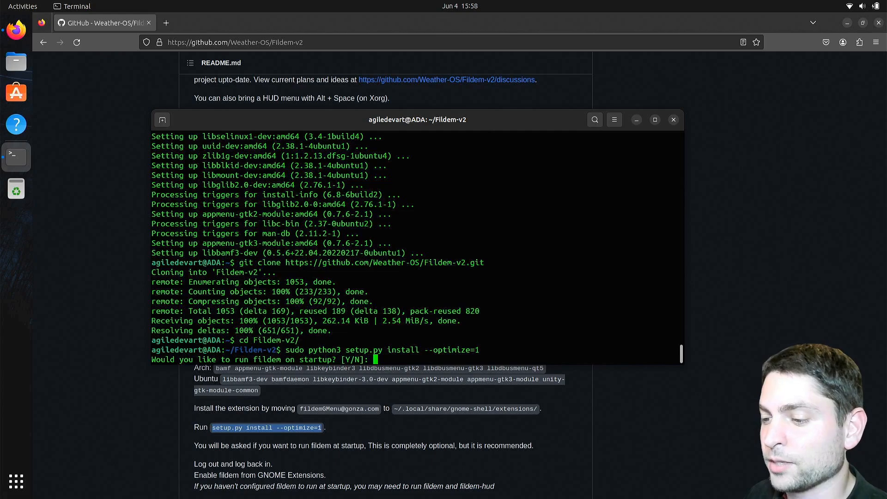
{"action": "type", "text": "y"}
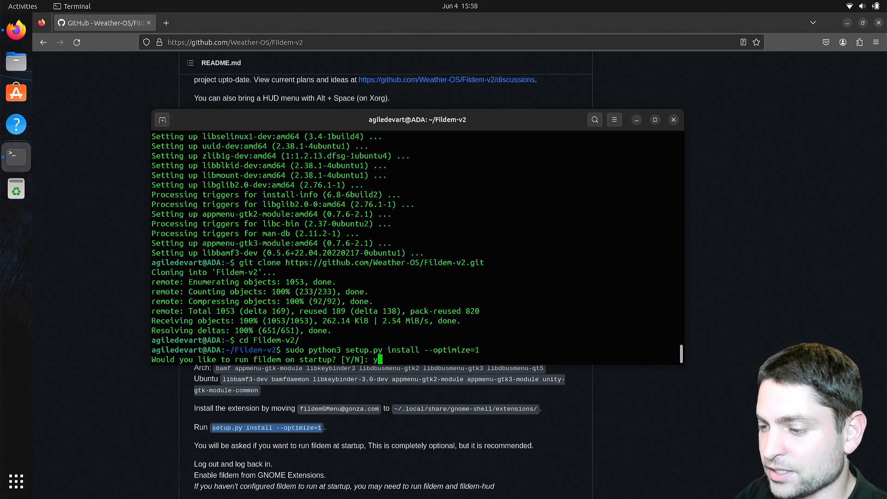
{"action": "key", "text": "Return"}
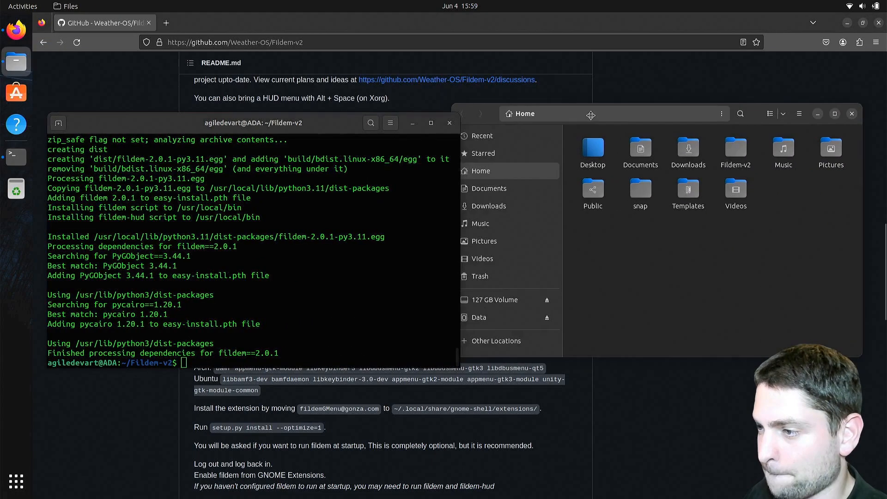
Create the folder with mkdir -p ~/.local/share/gnome-shell/extensions/
{"action": "right_click", "coordinate": [456, 408]}
{"action": "type", "text": "m"}
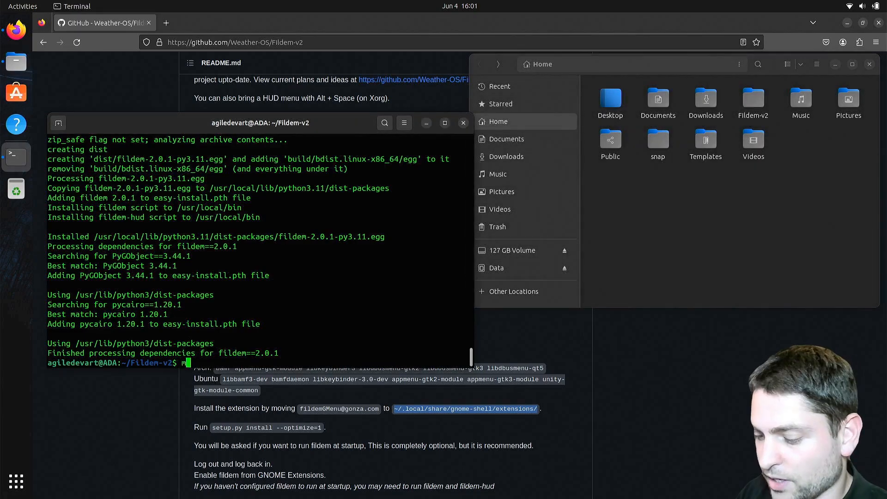
{"action": "type", "text": "kdir -p"}
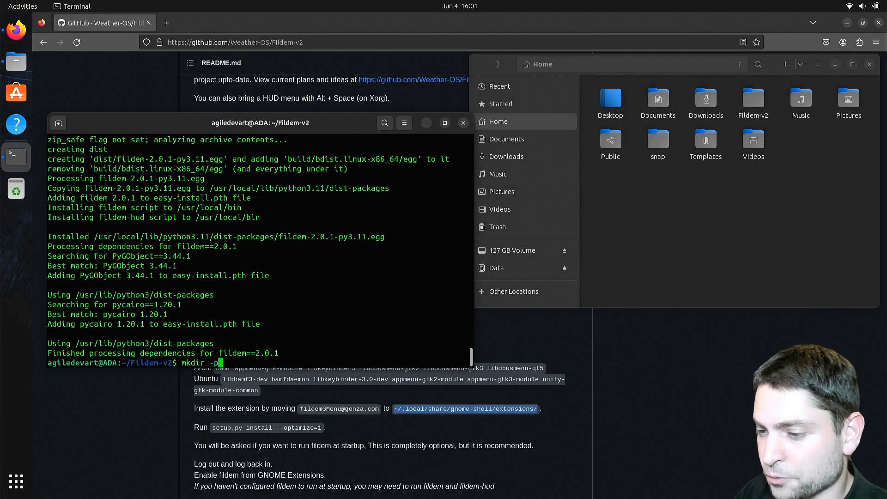
{"action": "type", "text": "~/.local/share/gnome-shell/extensions/"}
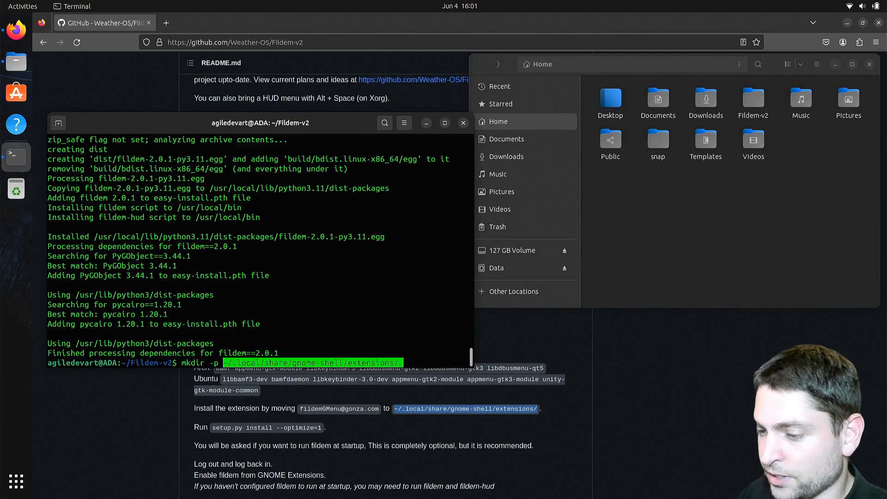
{"action": "key", "text": "Return"}
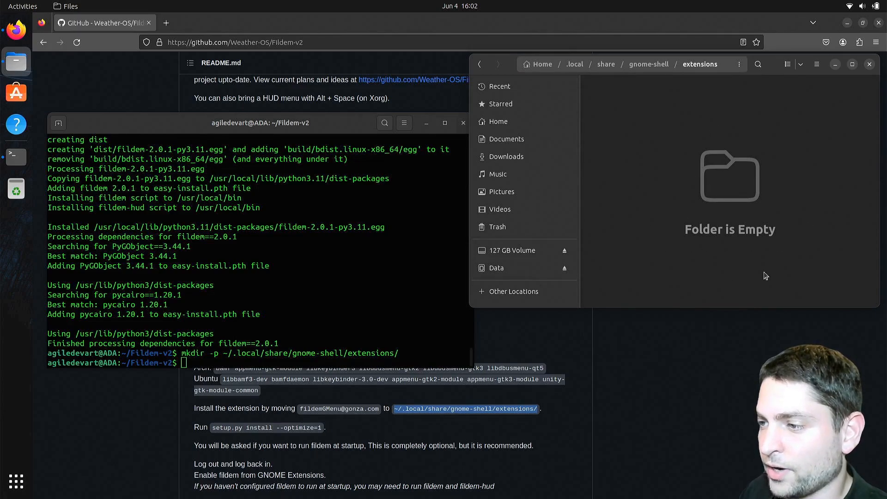
{"action": "left_click", "coordinate": [498, 121]}
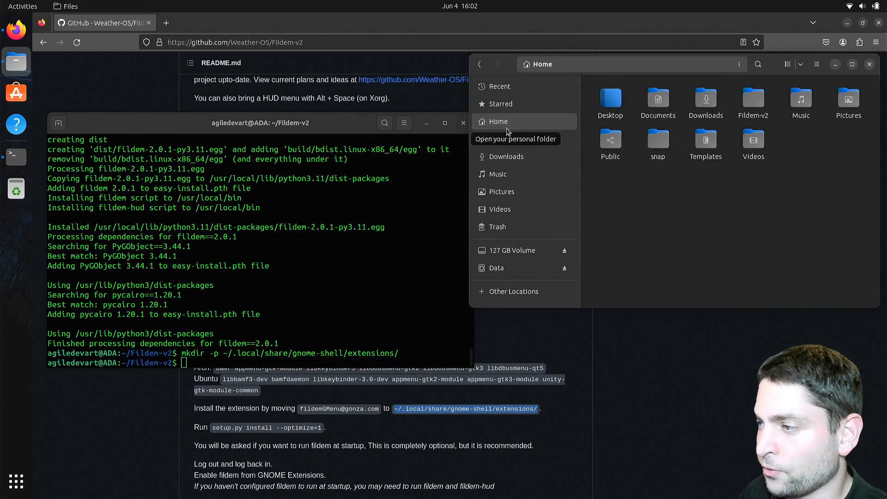
{"action": "double_click", "coordinate": [753, 101]}
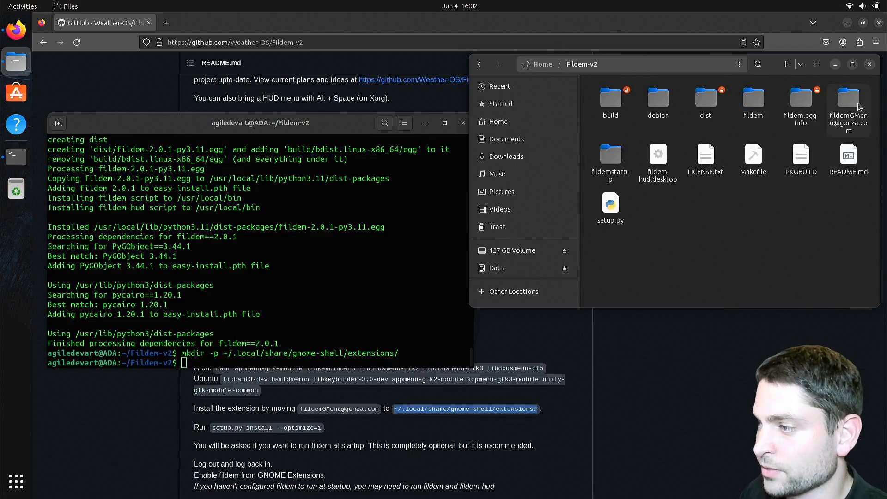
{"action": "left_click", "coordinate": [848, 105]}
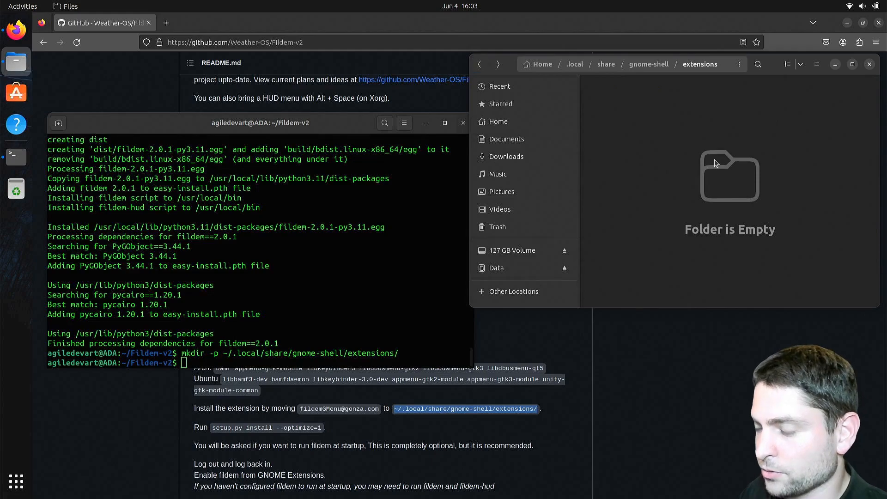
{"action": "left_click", "coordinate": [610, 108]}
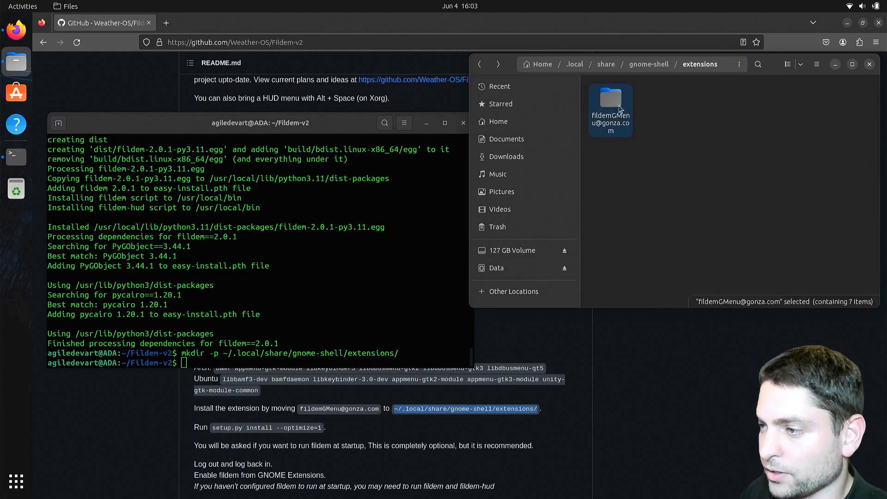
{"action": "double_click", "coordinate": [610, 105]}
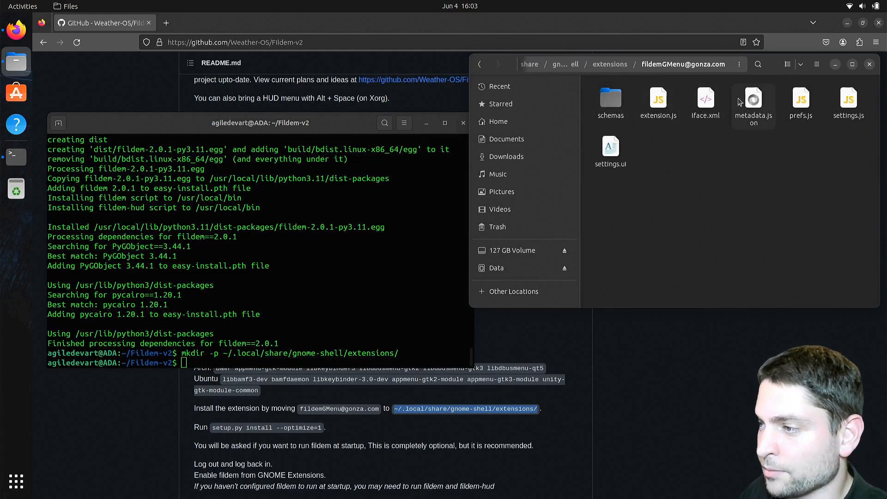
{"action": "double_click", "coordinate": [753, 99]}
{"action": "type", "text": "\"42"}
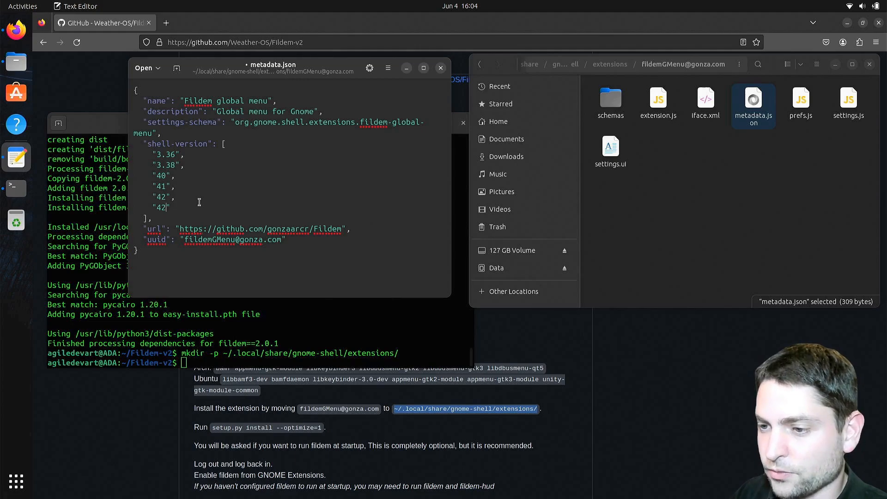
Add "44" to metadata.json's shell-version list, save, and close the editor
{"action": "type", "text": "44"}
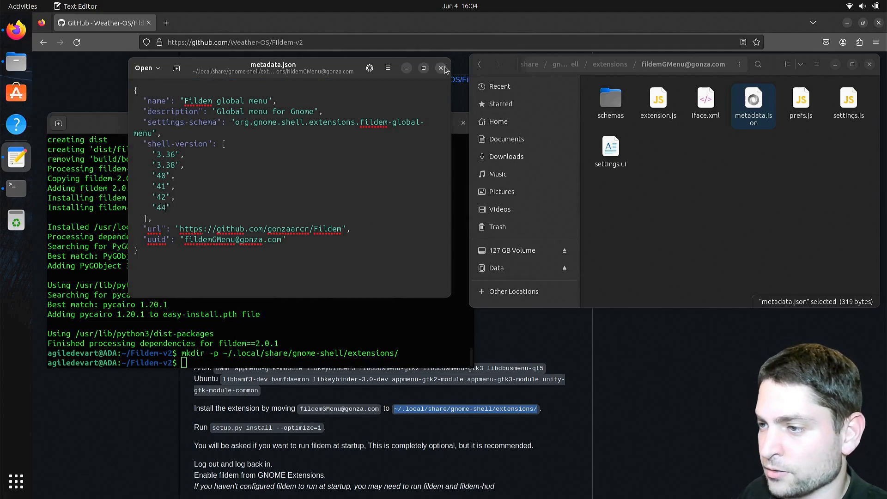
{"action": "left_click", "coordinate": [441, 68]}
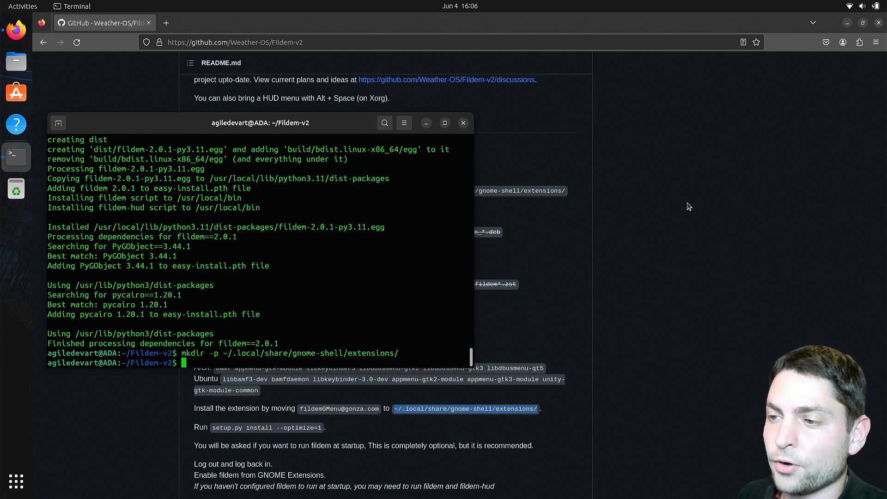
{"action": "mouse_move", "coordinate": [521, 143]}
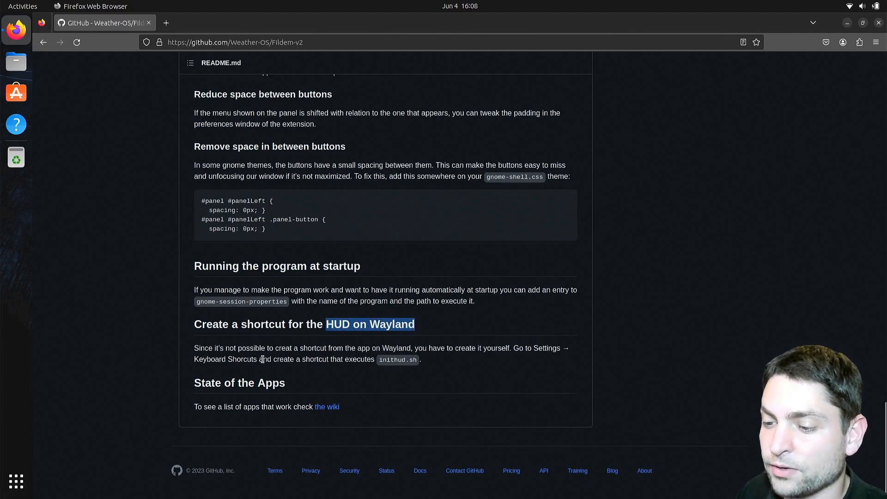
Highlight the README's 'Create a shortcut for the HUD on Wayland' heading
{"action": "double_click", "coordinate": [225, 359]}
{"action": "type", "text": "ke"}
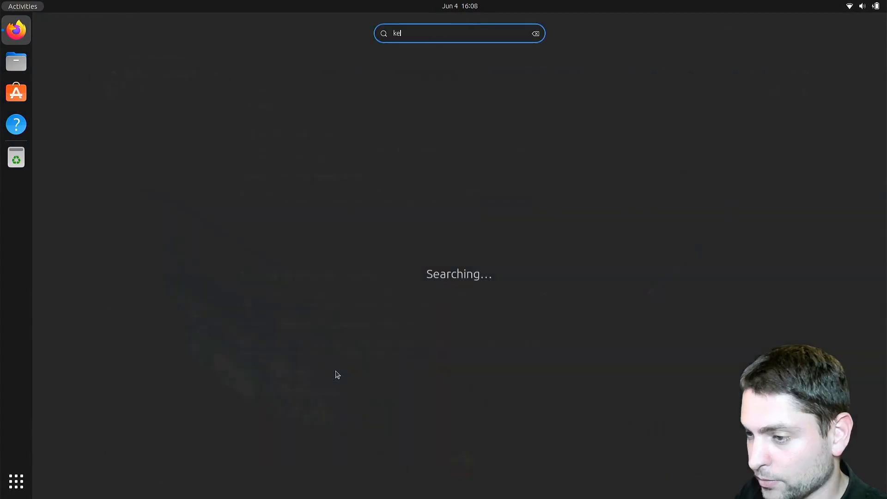
In Keyboard settings, add a custom shortcut and name it fildem-hud
{"action": "key", "text": "Return"}
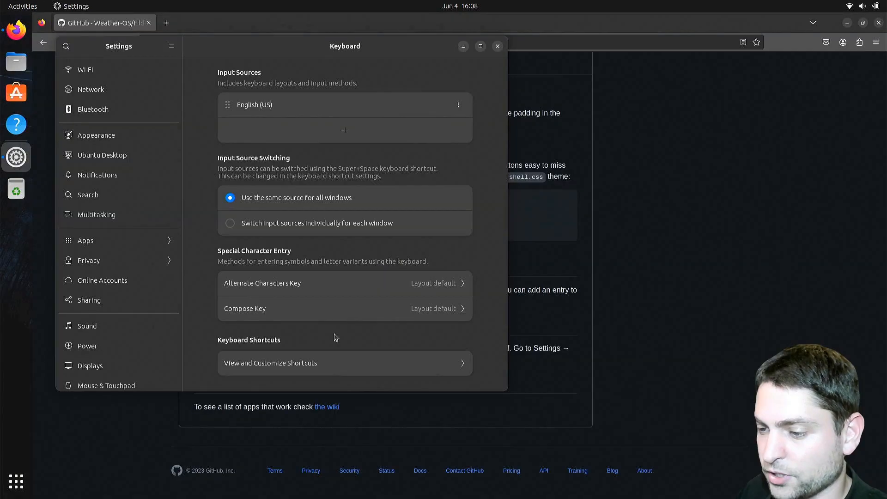
{"action": "left_click", "coordinate": [344, 362]}
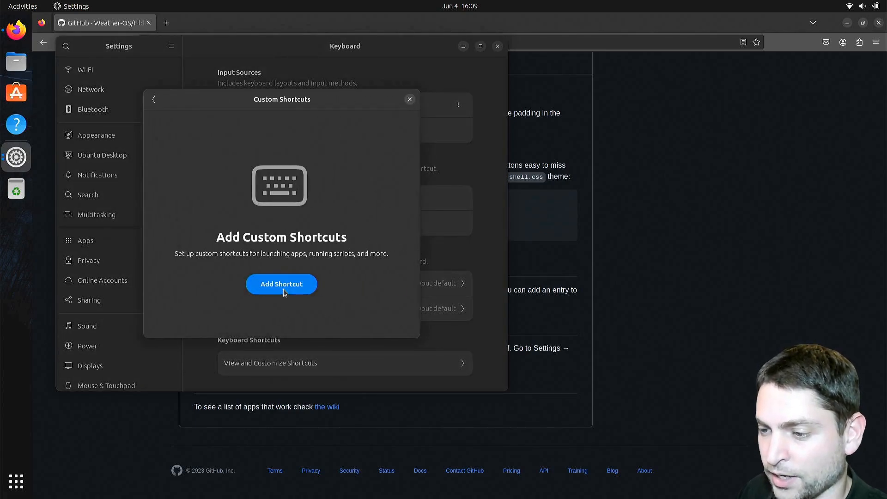
{"action": "type", "text": "filde"}
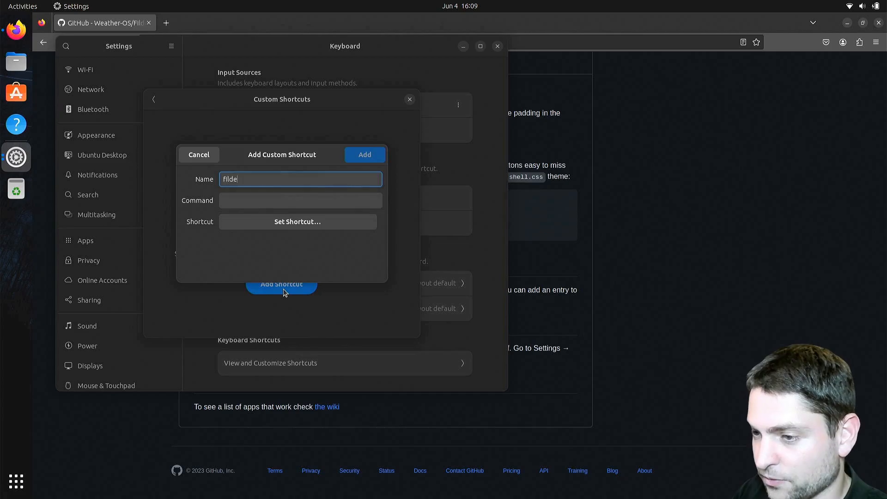
{"action": "type", "text": "m-hud"}
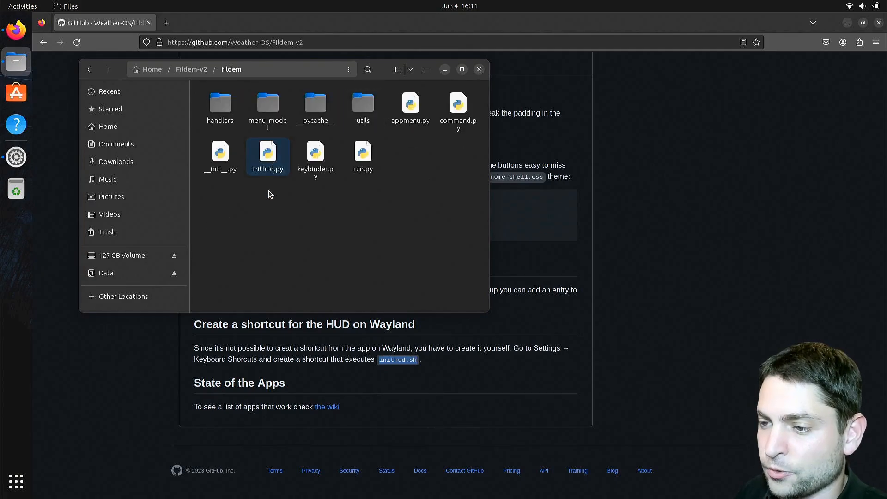
Select inithud.py in Home > Fildem-v2 > fildem to confirm the script name
{"action": "left_click", "coordinate": [267, 156]}
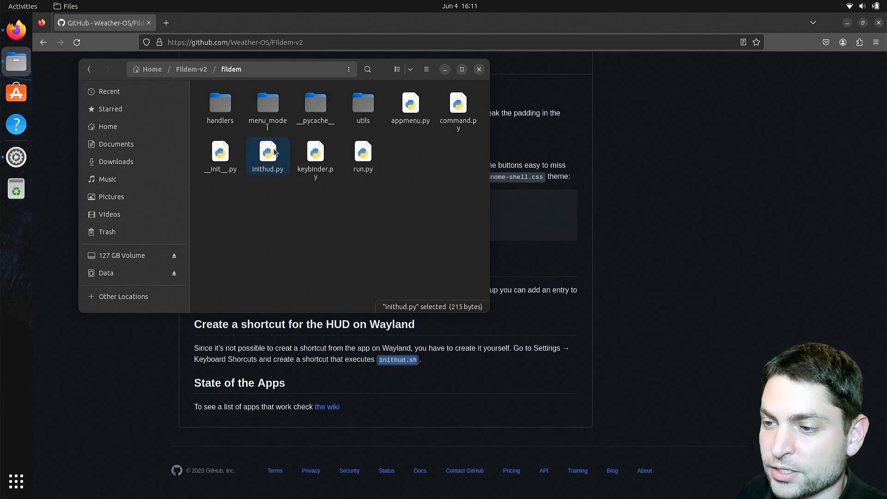
{"action": "mouse_move", "coordinate": [462, 362]}
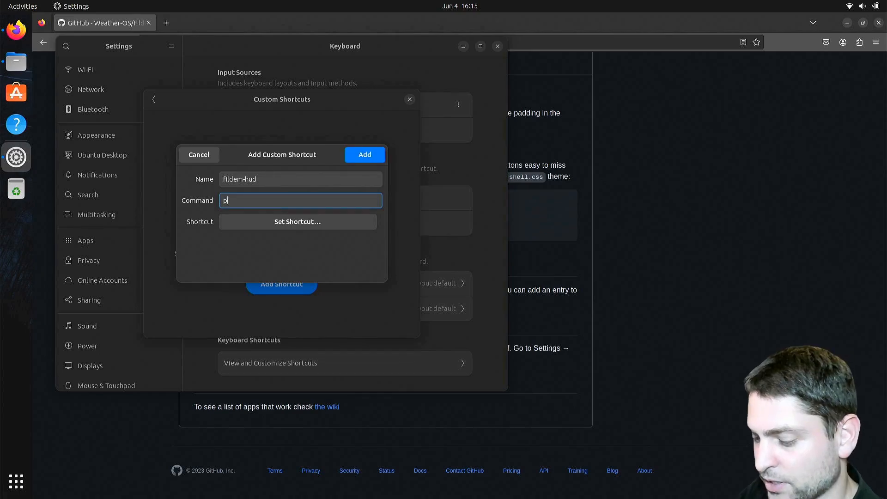
Set the command to python3 /home/agiledevart/Fildem-v2/fildem/inithud.py and bind Alt+Space, replacing
{"action": "type", "text": "ython3"}
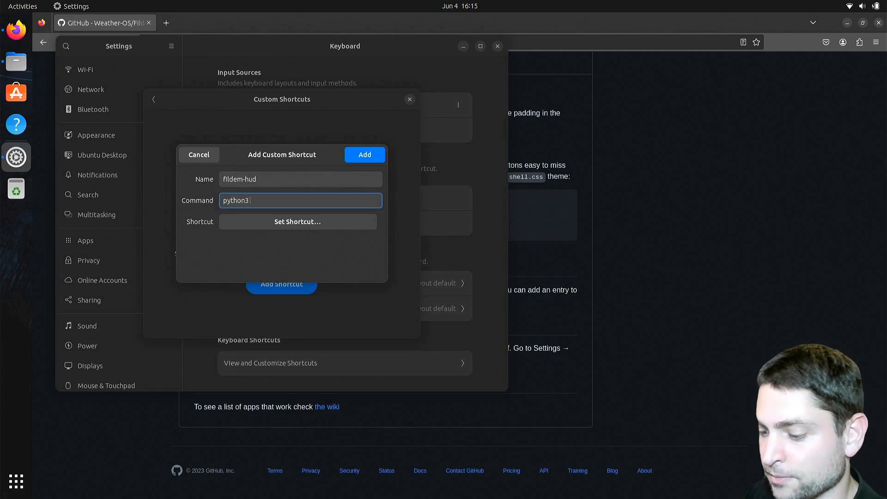
{"action": "type", "text": "/home/agiledevart/Fildem-v2/fildem"}
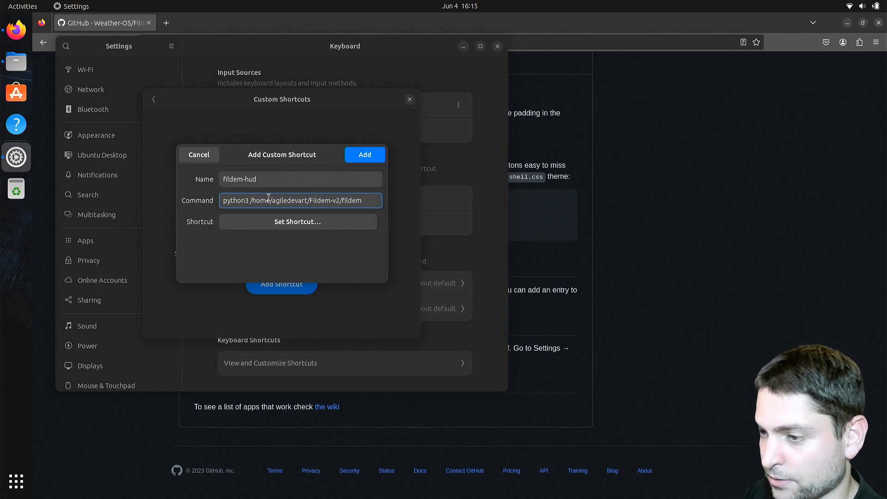
{"action": "type", "text": "/inithud.p"}
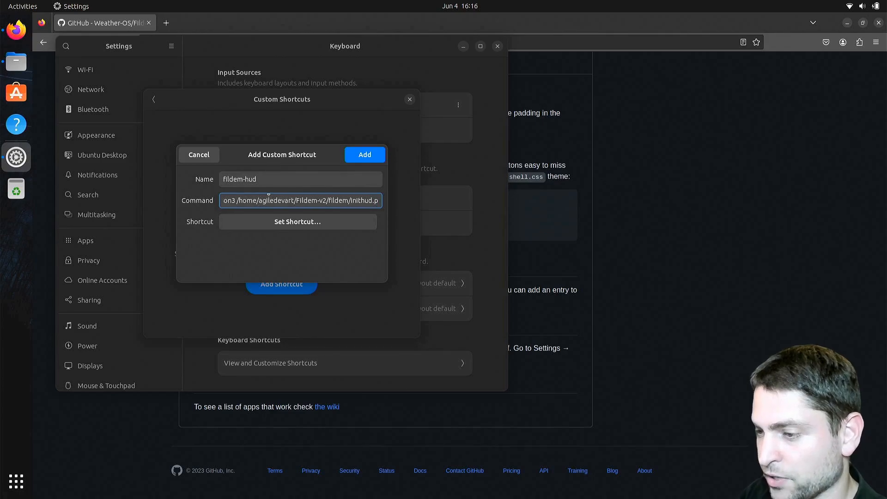
{"action": "left_click", "coordinate": [297, 221]}
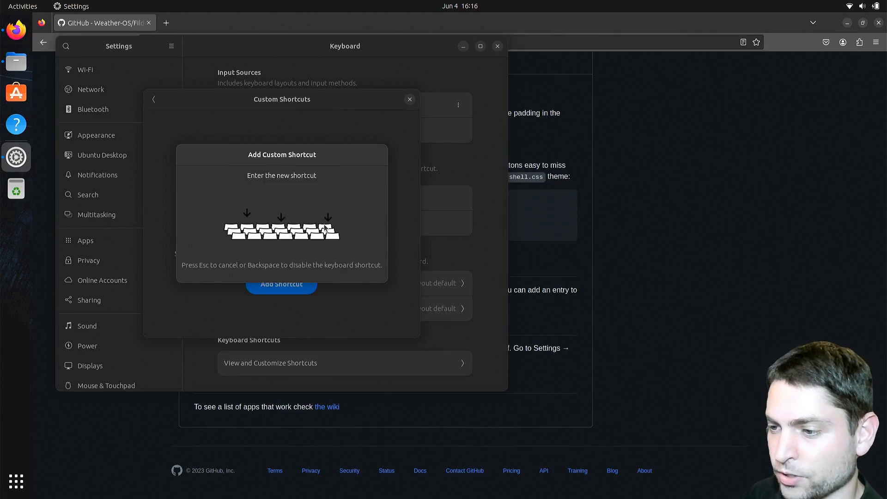
{"action": "key", "text": "alt+space"}
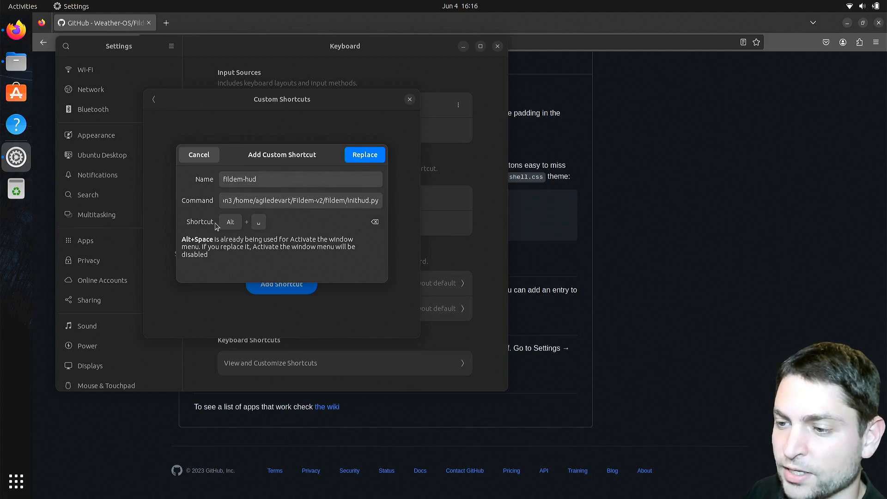
{"action": "left_click", "coordinate": [364, 154]}
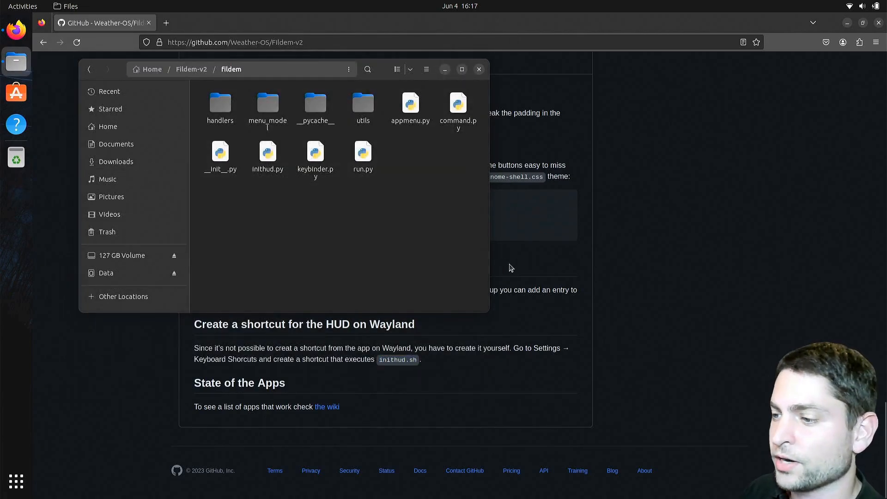
Add a Startup Applications entry named 'fildem' that runs the command 'fildem'
{"action": "left_click", "coordinate": [479, 69]}
{"action": "type", "text": "start"}
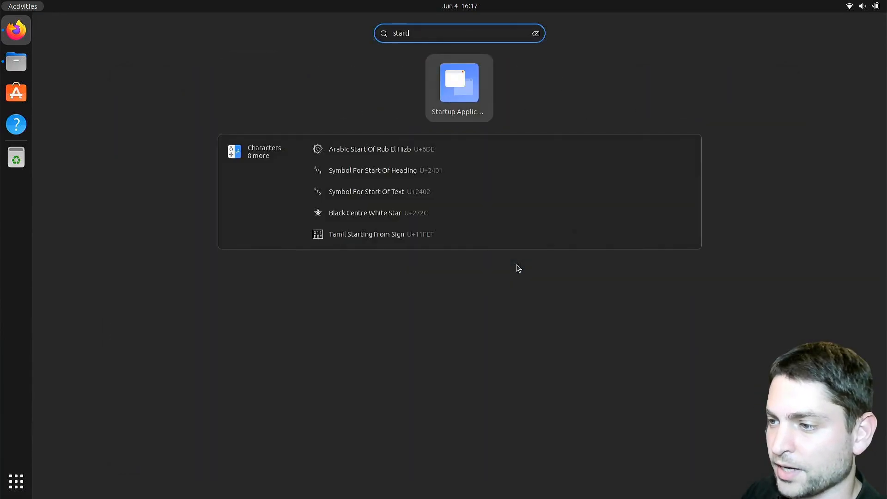
{"action": "left_click", "coordinate": [458, 85]}
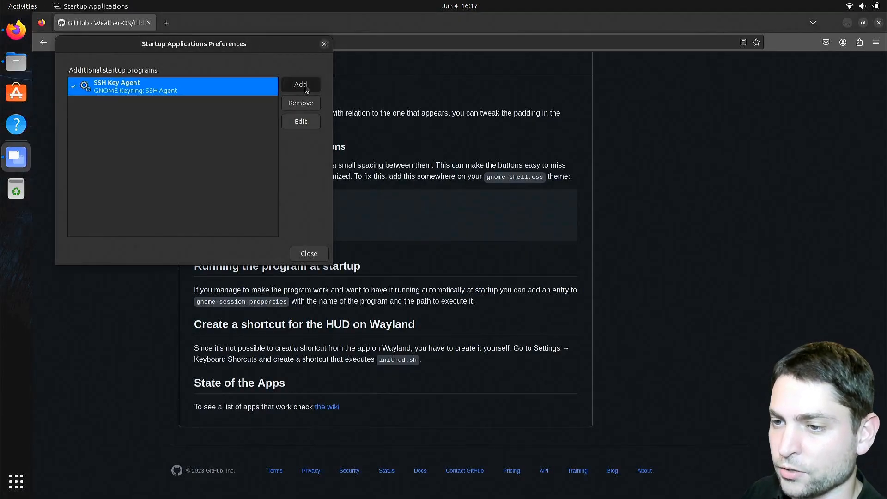
{"action": "type", "text": "fildem"}
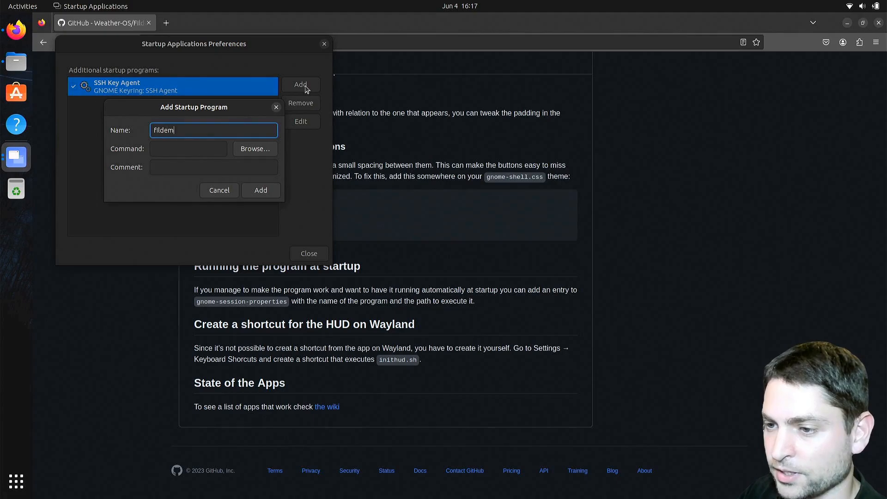
{"action": "left_click", "coordinate": [188, 149]}
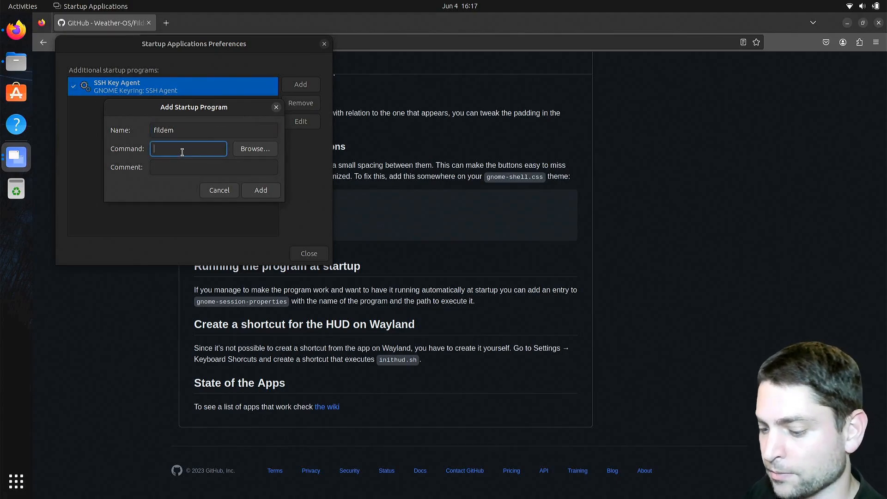
{"action": "type", "text": "fildem"}
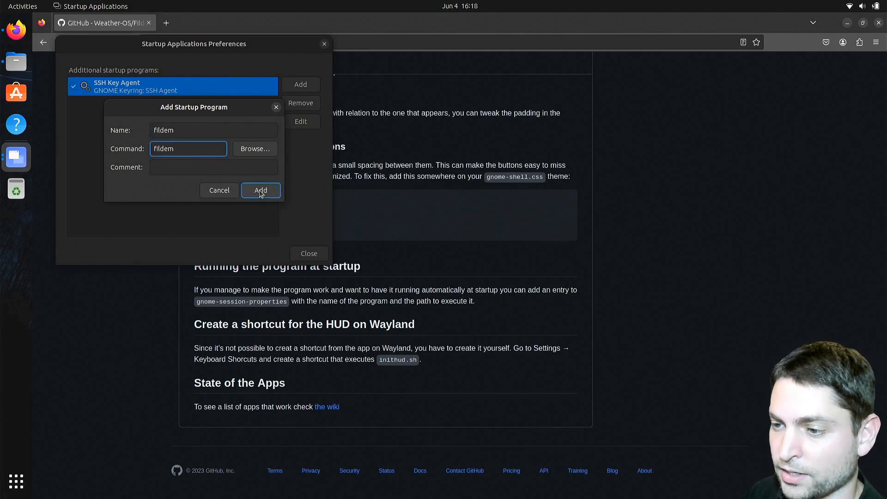
{"action": "left_click", "coordinate": [260, 190]}
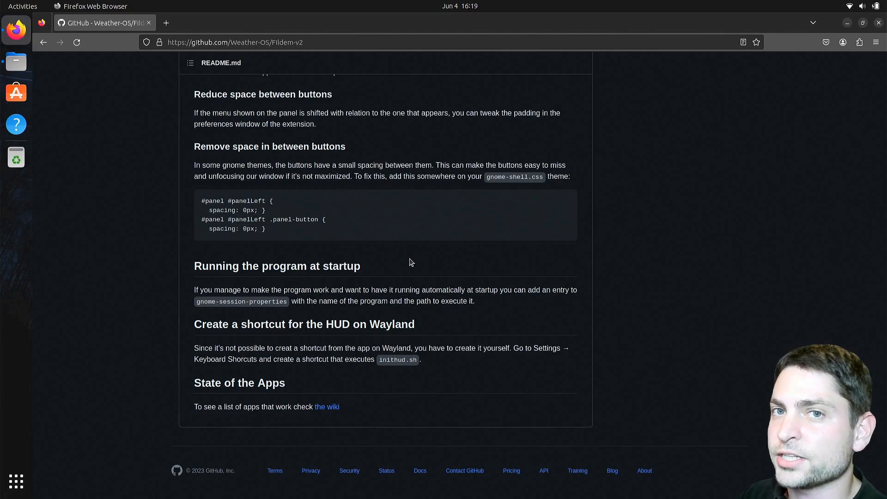
{"action": "mouse_move", "coordinate": [442, 269]}
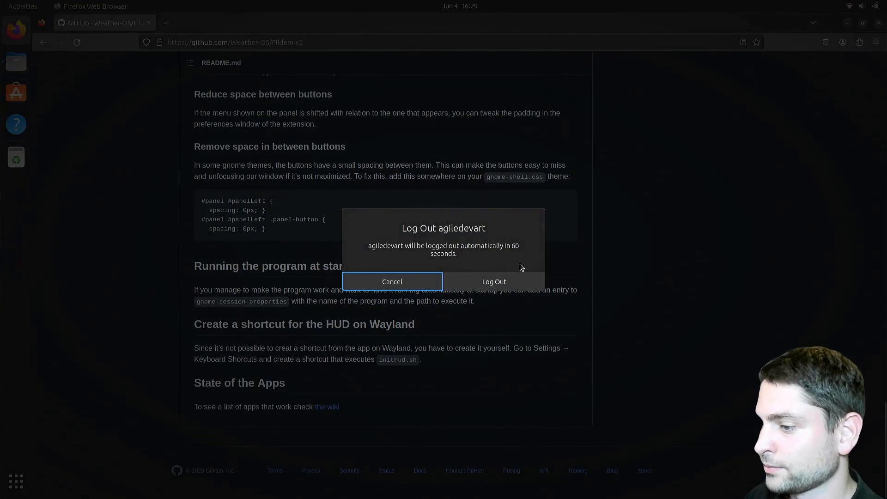
Close the Firefox window showing the Fildem-v2 README
{"action": "left_click", "coordinate": [493, 281]}
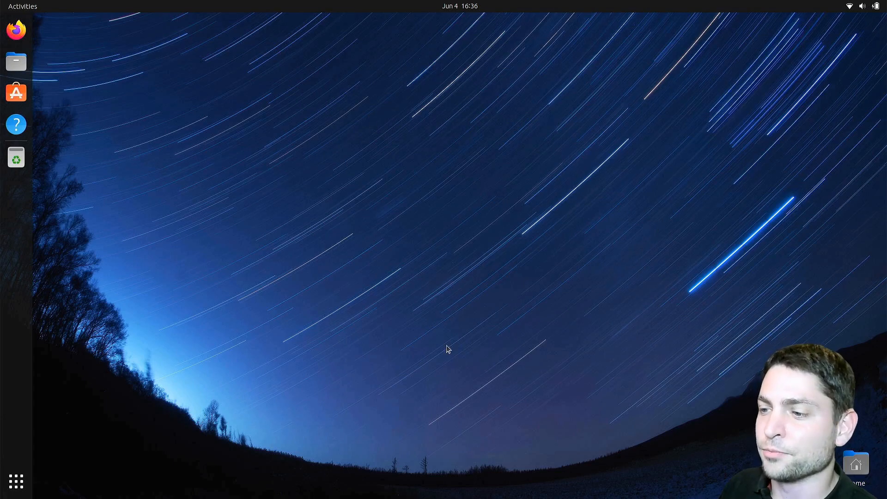
{"action": "mouse_move", "coordinate": [462, 196]}
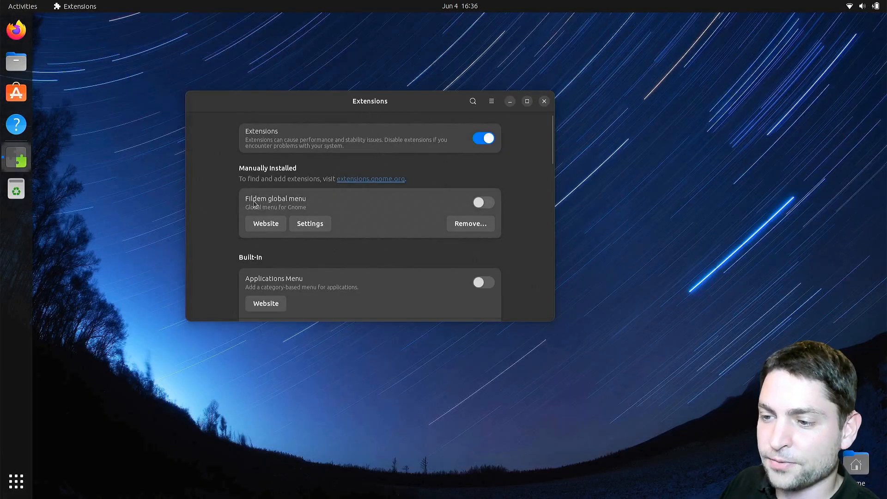
{"action": "mouse_move", "coordinate": [366, 205]}
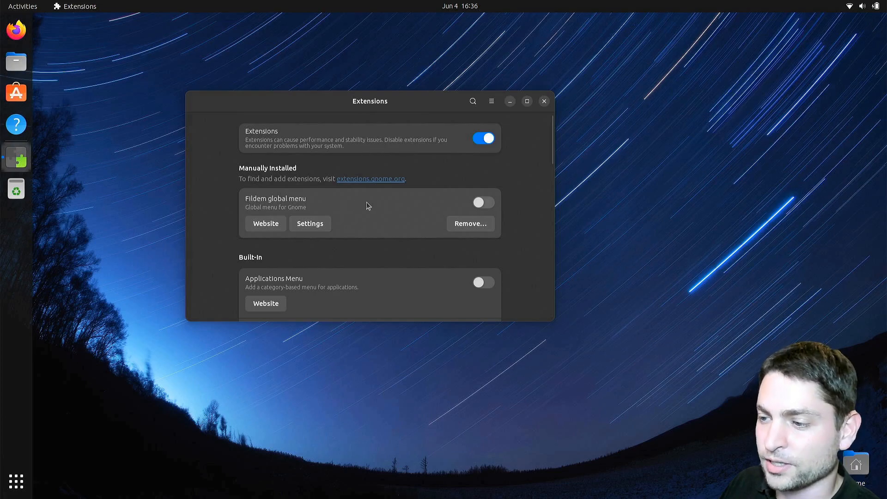
Enable the Fildem global menu extension, review its settings, then close Extensions
{"action": "left_click", "coordinate": [483, 201]}
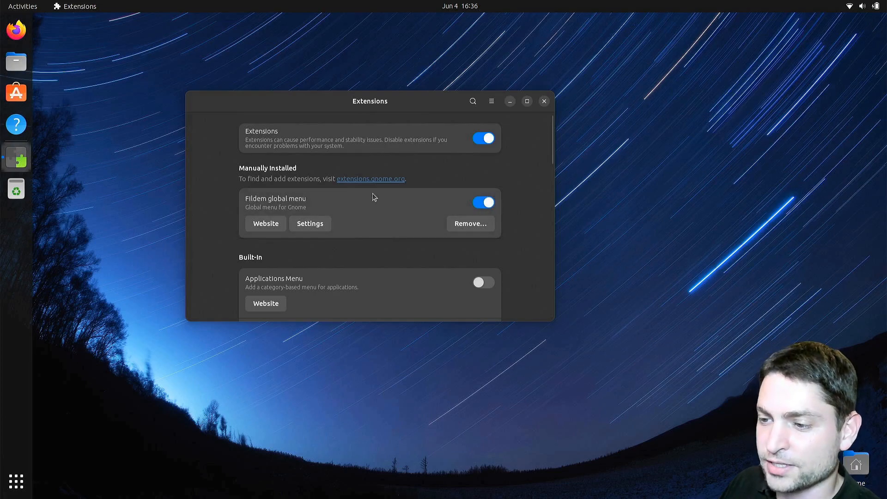
{"action": "left_click", "coordinate": [310, 222]}
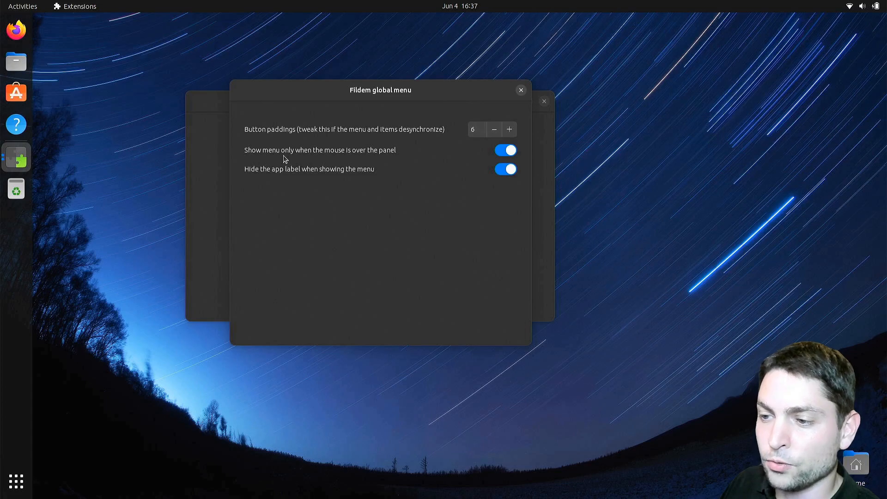
{"action": "mouse_move", "coordinate": [396, 165]}
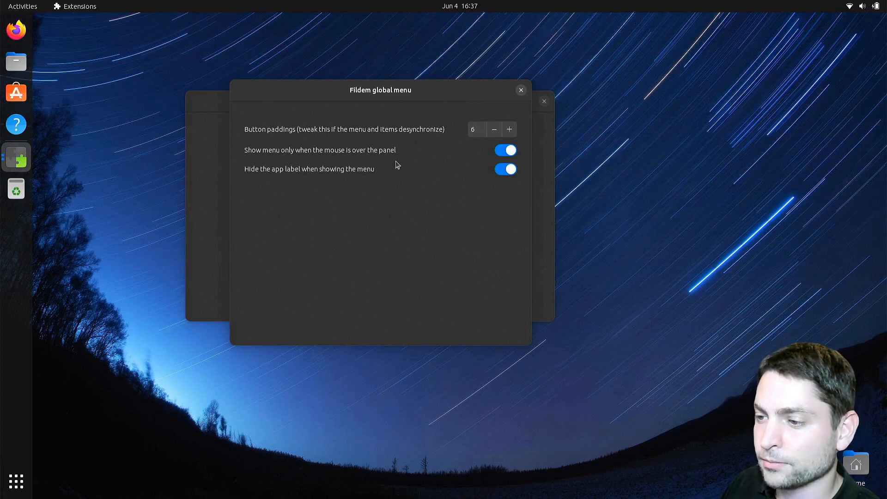
{"action": "left_click", "coordinate": [504, 150]}
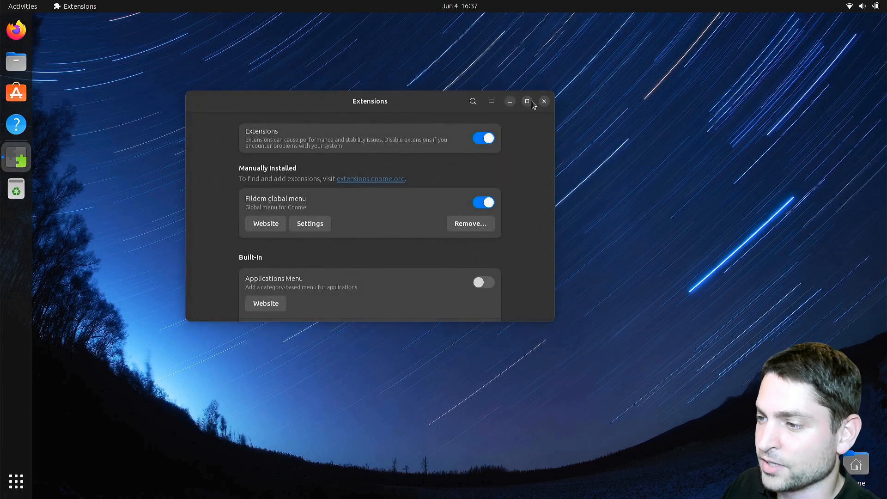
{"action": "left_click", "coordinate": [544, 101]}
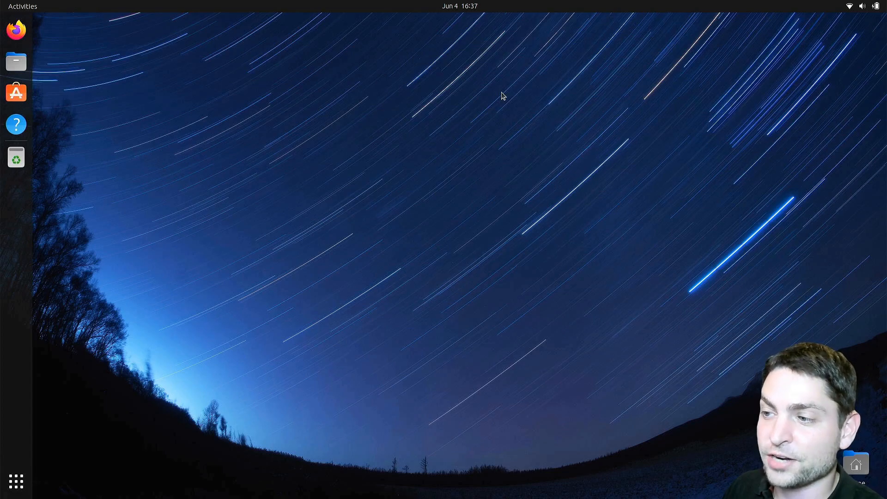
Open a terminal, zoom in its text, and open then close Edit > Preferences from the top bar
{"action": "left_click", "coordinate": [16, 157]}
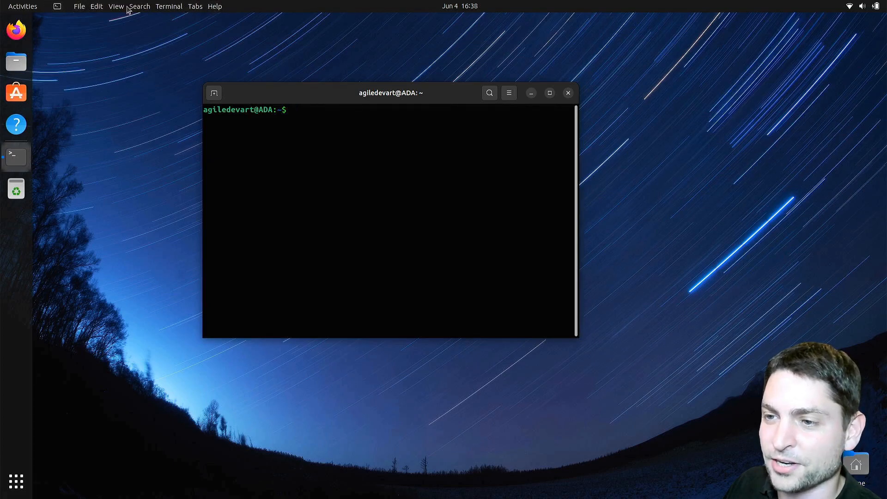
{"action": "left_click", "coordinate": [115, 6]}
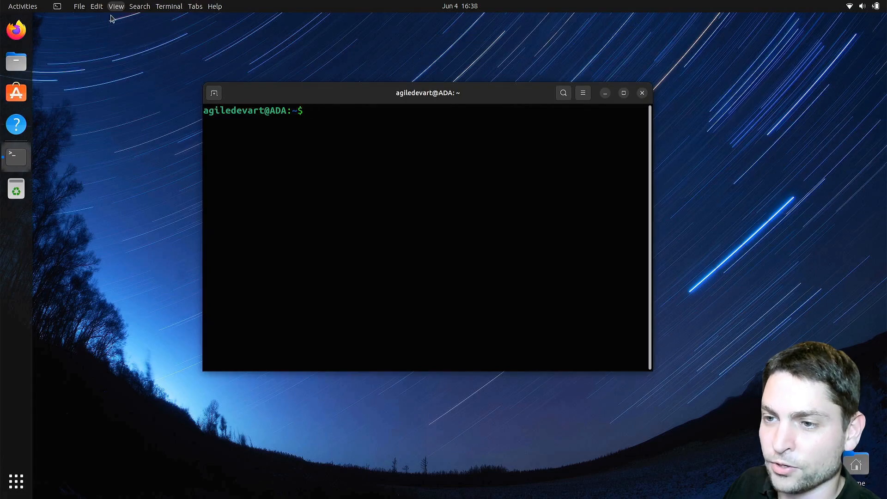
{"action": "left_click", "coordinate": [96, 6]}
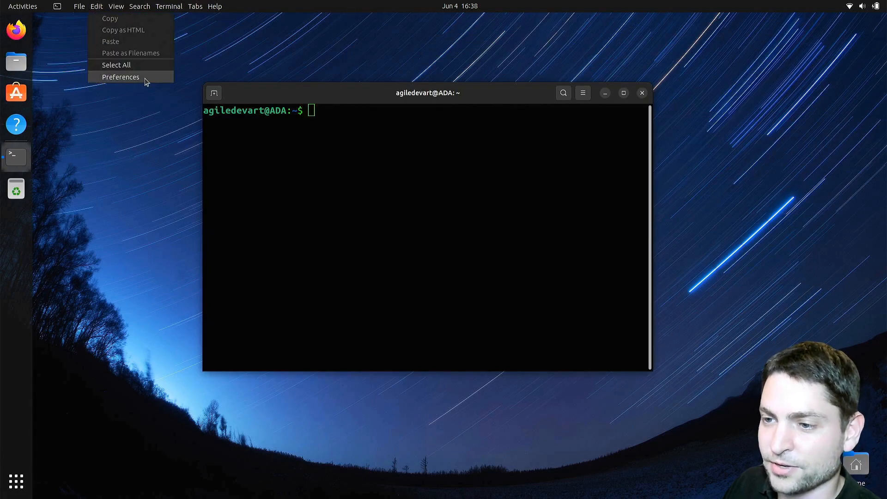
{"action": "left_click", "coordinate": [121, 77]}
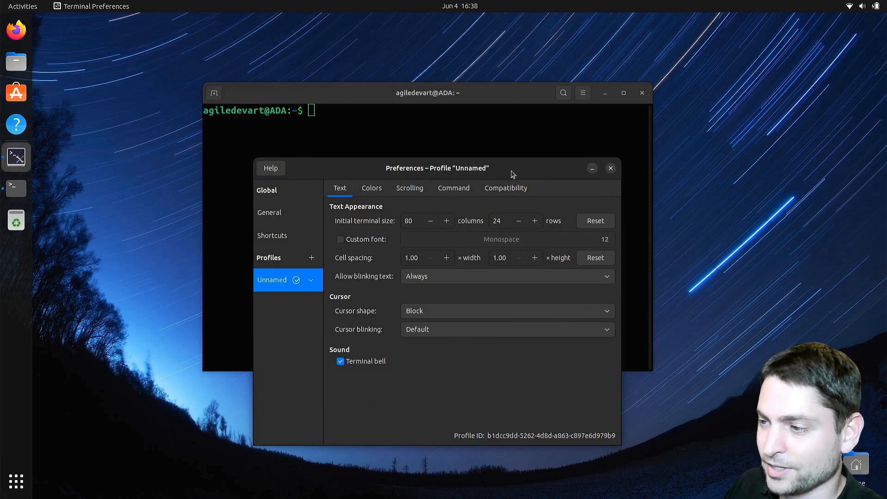
{"action": "left_click", "coordinate": [610, 169]}
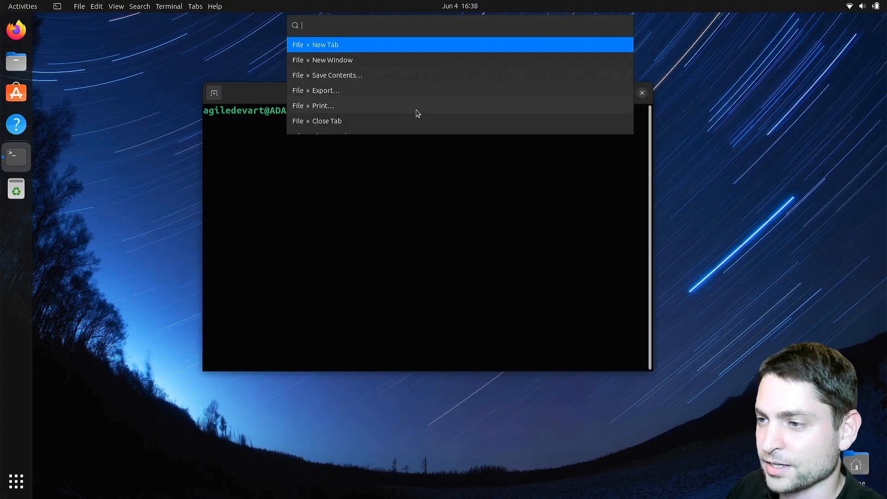
Run View » Full Screen by searching 'full' in the HUD, then search 'tab'
{"action": "type", "text": "full"}
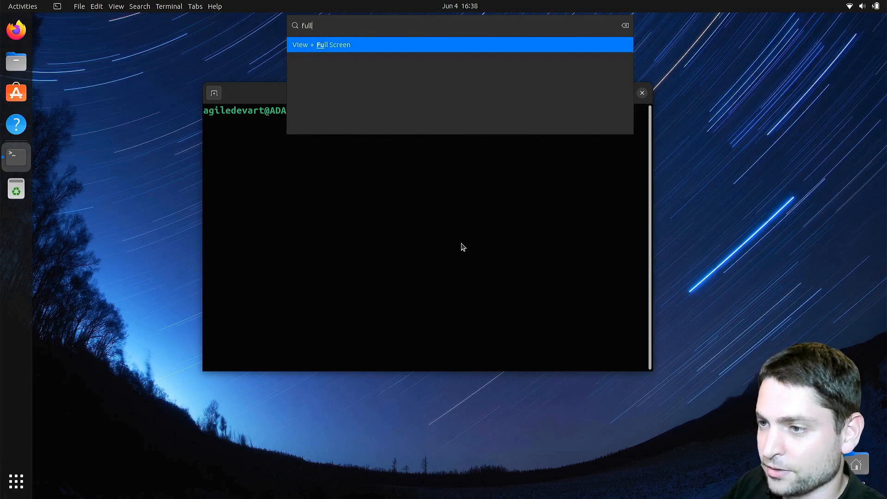
{"action": "left_click", "coordinate": [332, 44]}
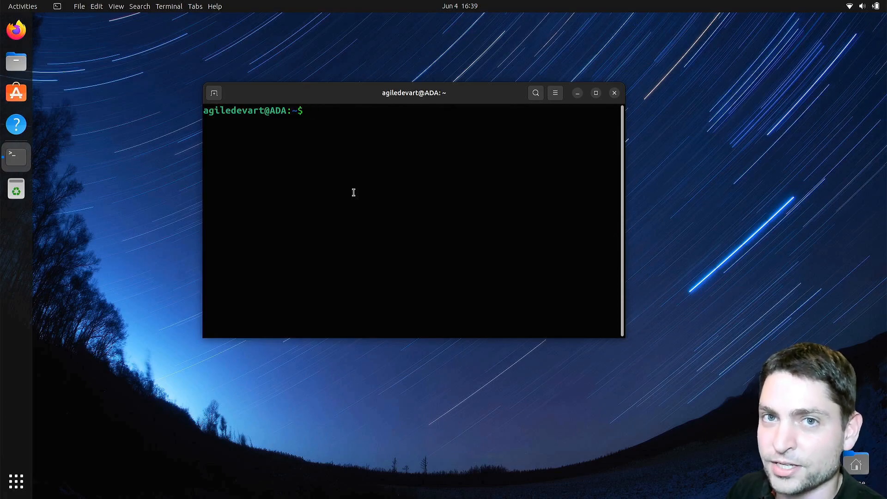
{"action": "left_click", "coordinate": [554, 93]}
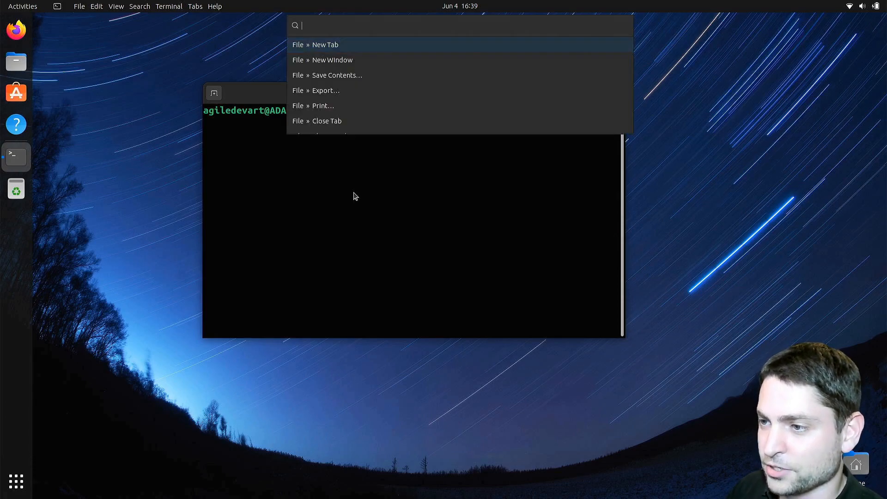
{"action": "type", "text": "tab"}
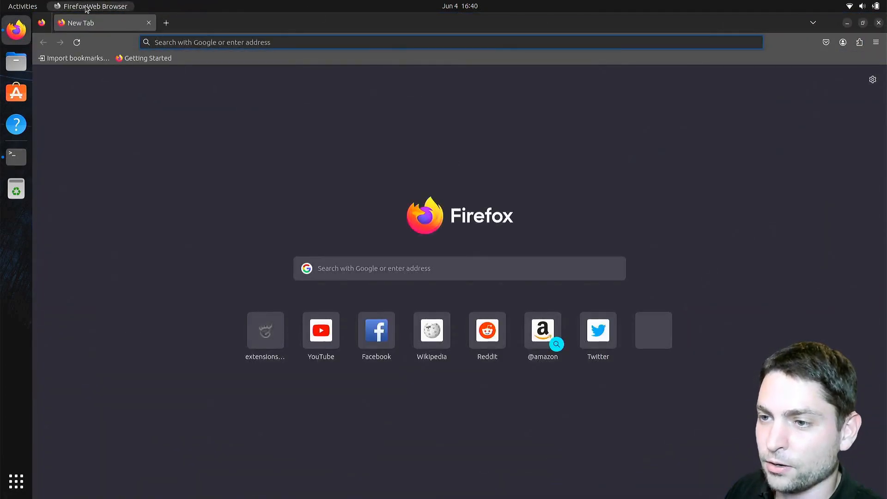
{"action": "mouse_move", "coordinate": [378, 101]}
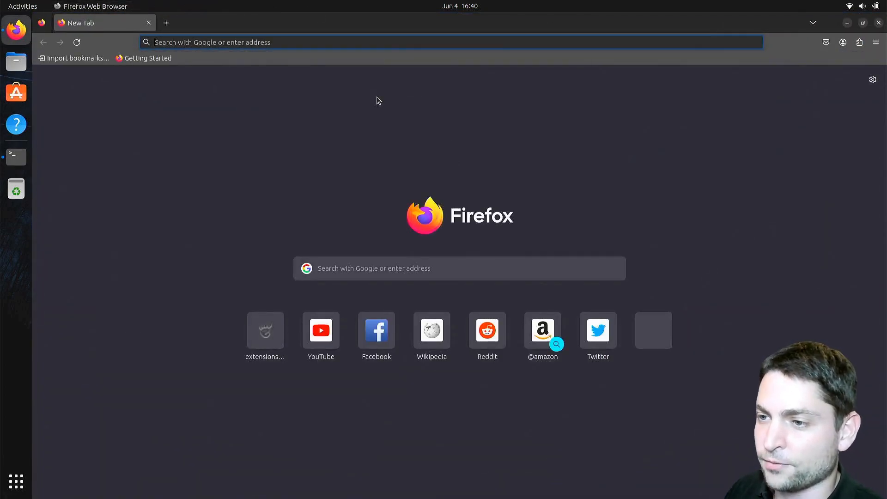
Reveal Firefox's own menu bar with Alt, then launch GIMP from the dock
{"action": "key", "text": "alt"}
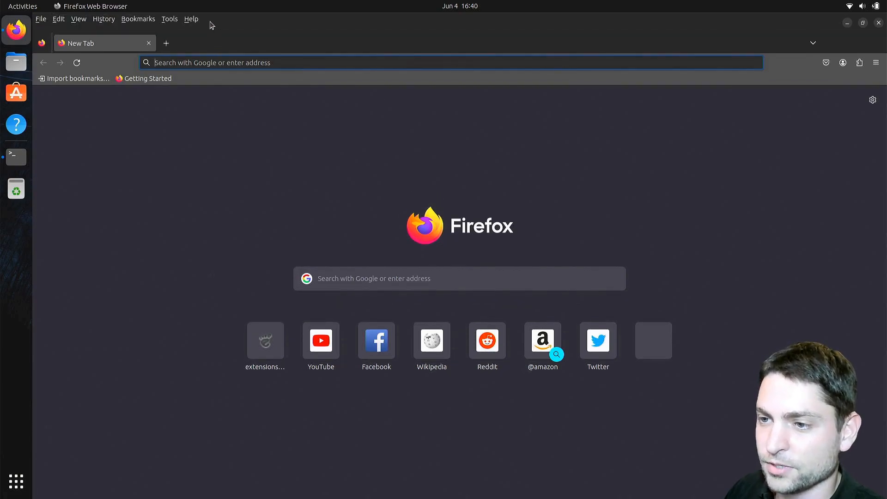
{"action": "mouse_move", "coordinate": [273, 36]}
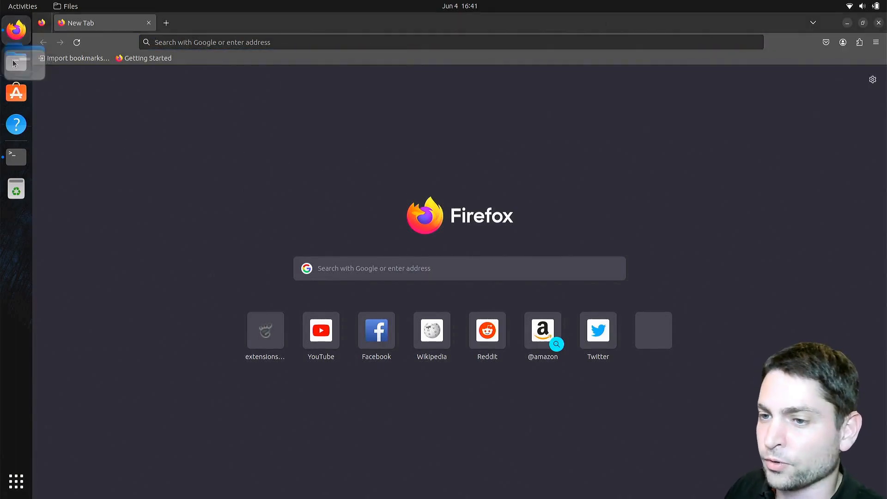
{"action": "left_click", "coordinate": [15, 62]}
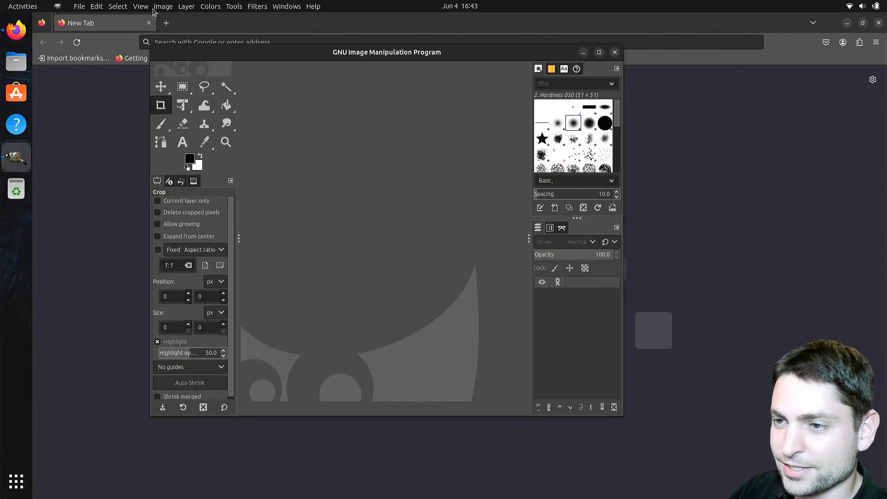
Maximize GIMP and create a new image by choosing File » New from the HUD
{"action": "left_click", "coordinate": [599, 52]}
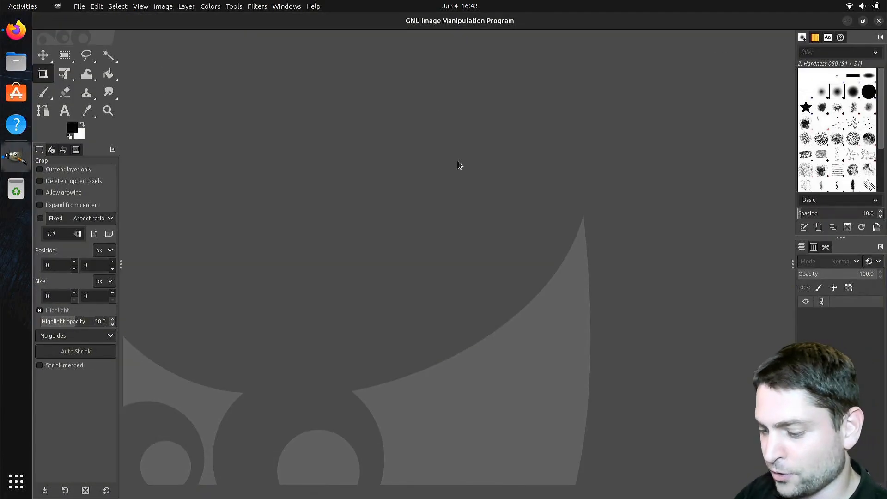
{"action": "key", "text": "/"}
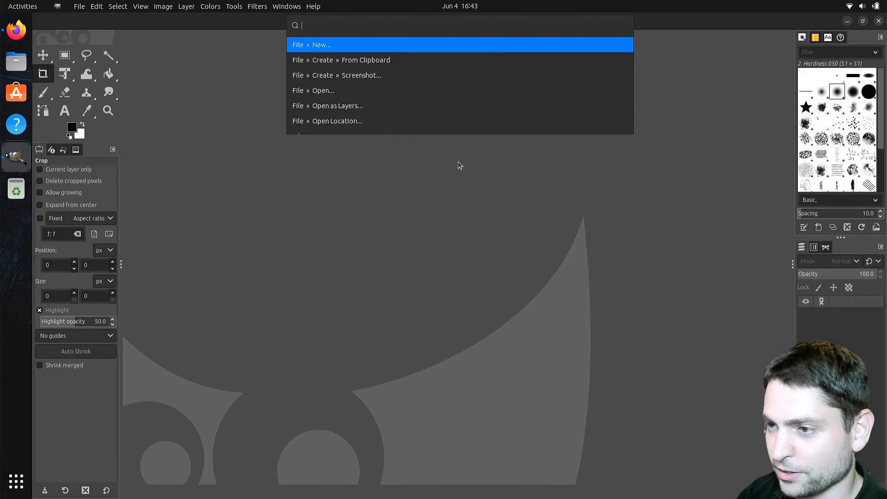
{"action": "left_click", "coordinate": [321, 45]}
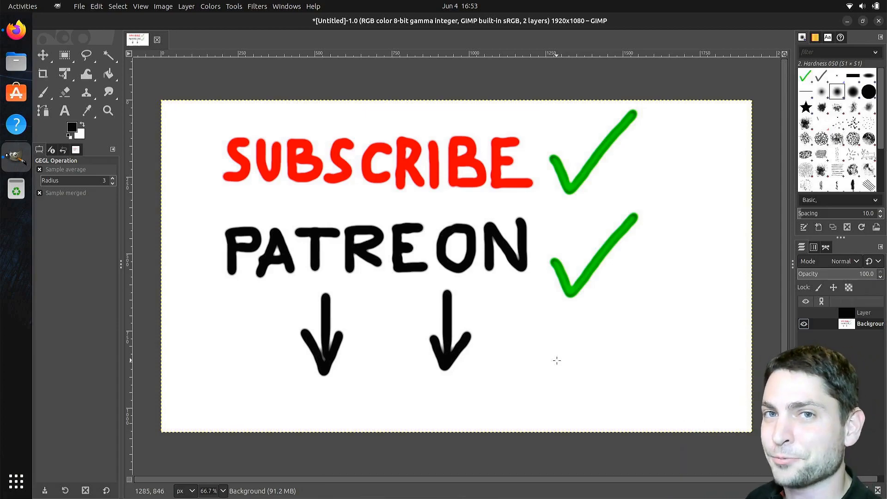
{"action": "mouse_move", "coordinate": [565, 361]}
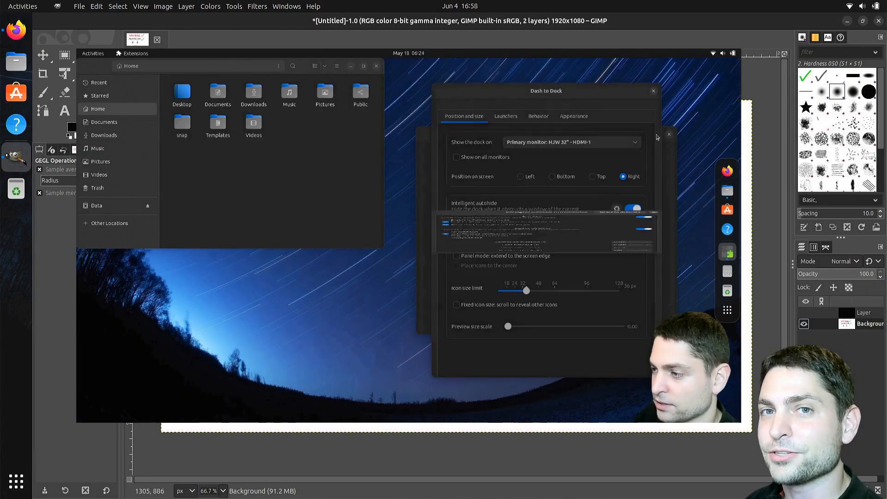
{"action": "left_click", "coordinate": [552, 176]}
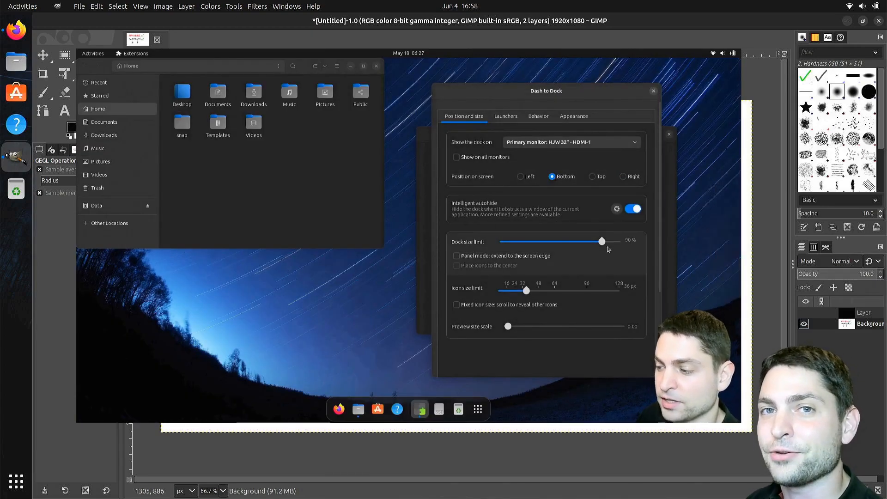
{"action": "left_click", "coordinate": [456, 256]}
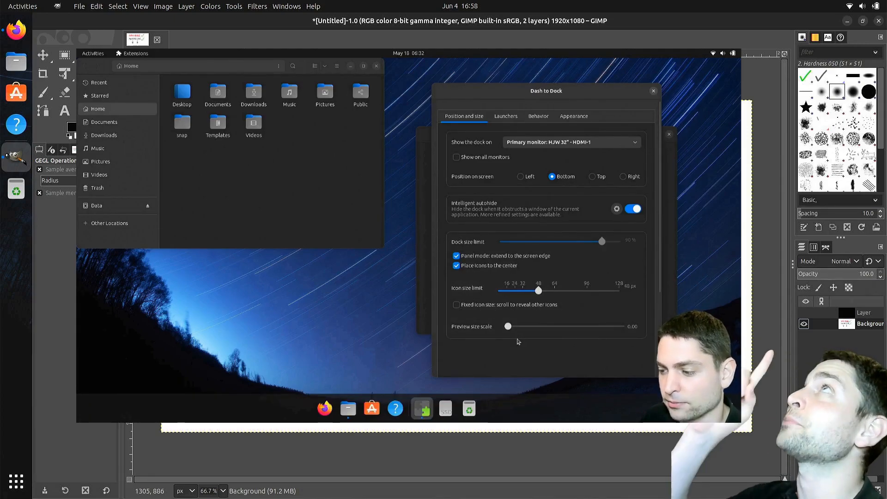
{"action": "left_click", "coordinate": [573, 116]}
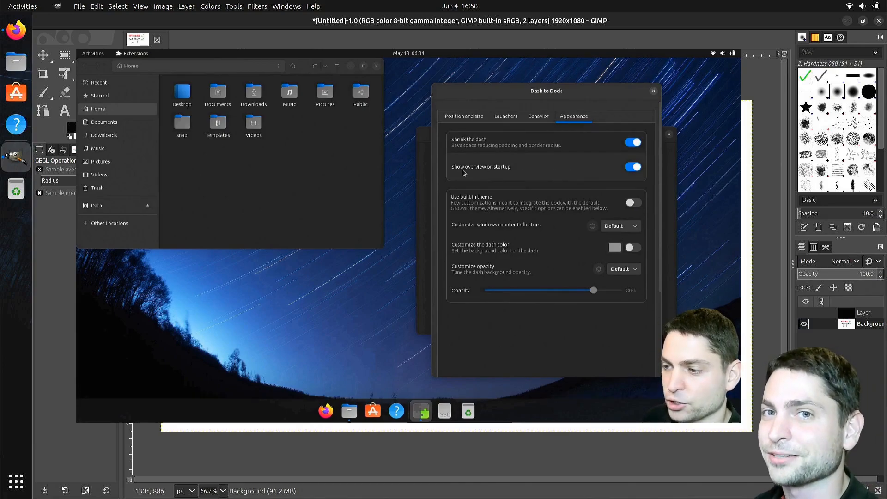
{"action": "left_click", "coordinate": [653, 91]}
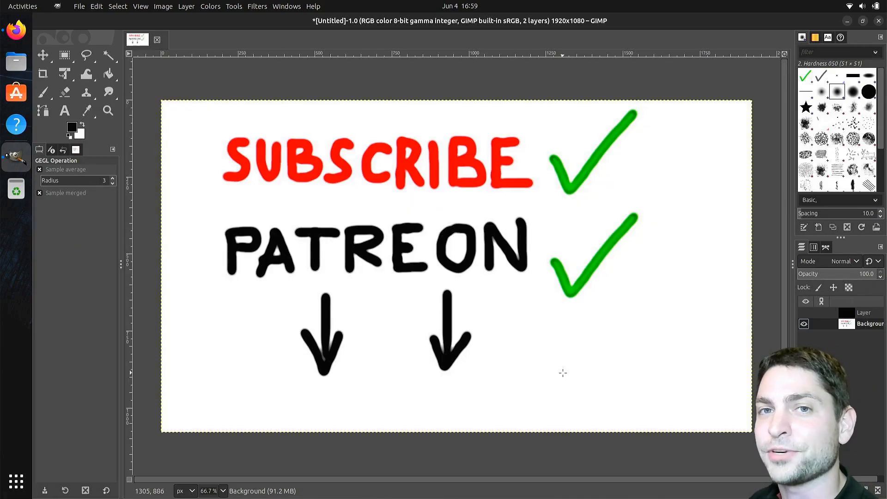